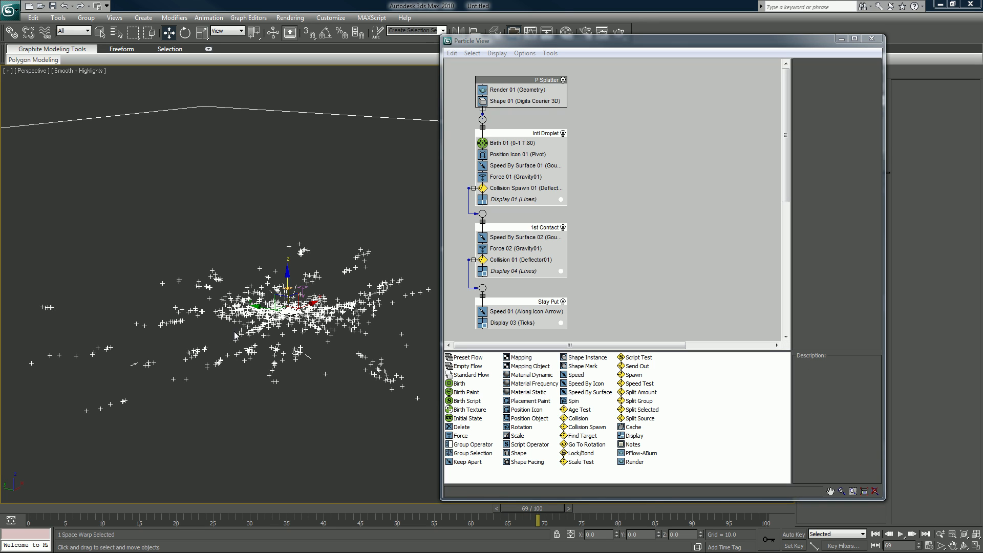
pyautogui.moveTo(450, 161)
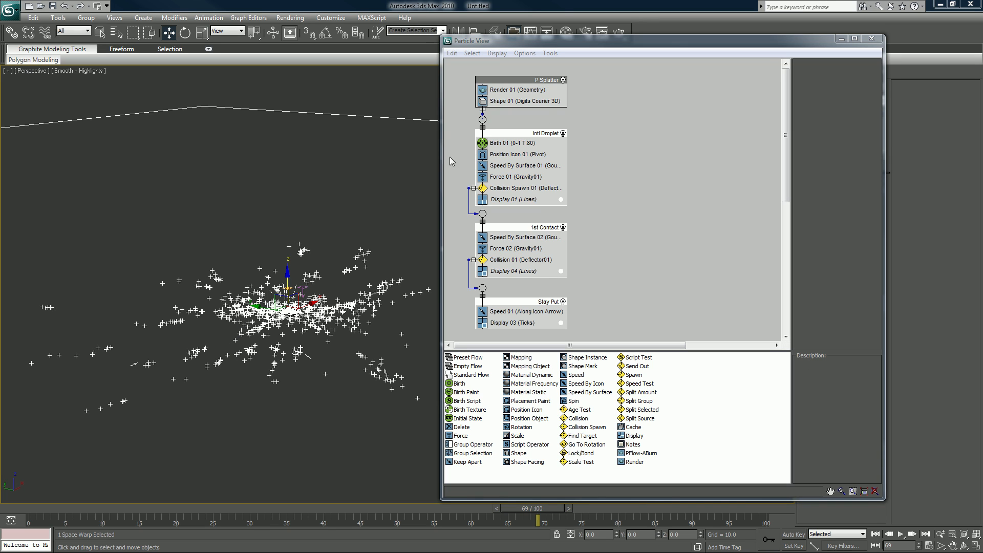
# Slide the Particle View window to the right and clear the scene selection
pyautogui.moveTo(467, 41); pyautogui.dragTo(648, 41)
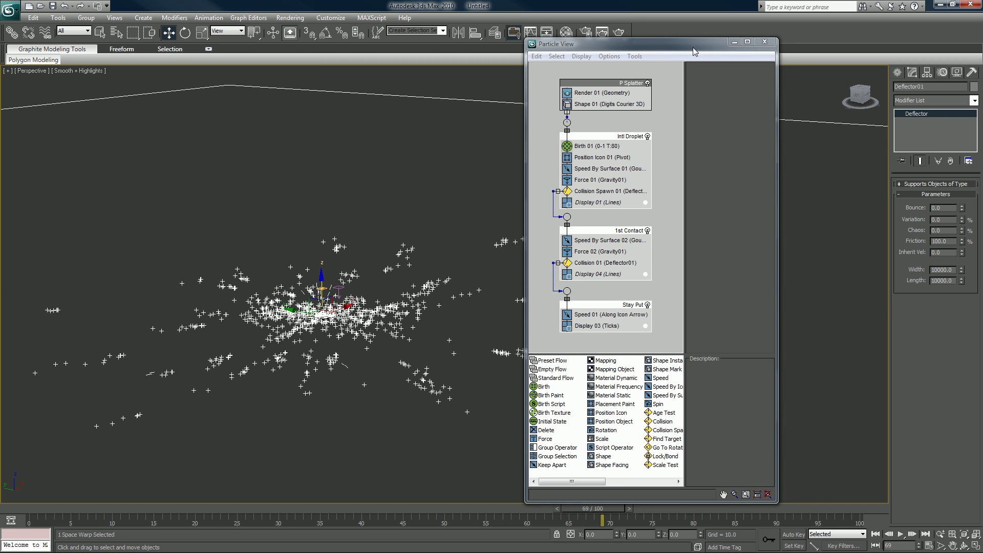
pyautogui.moveTo(658, 44); pyautogui.dragTo(757, 50)
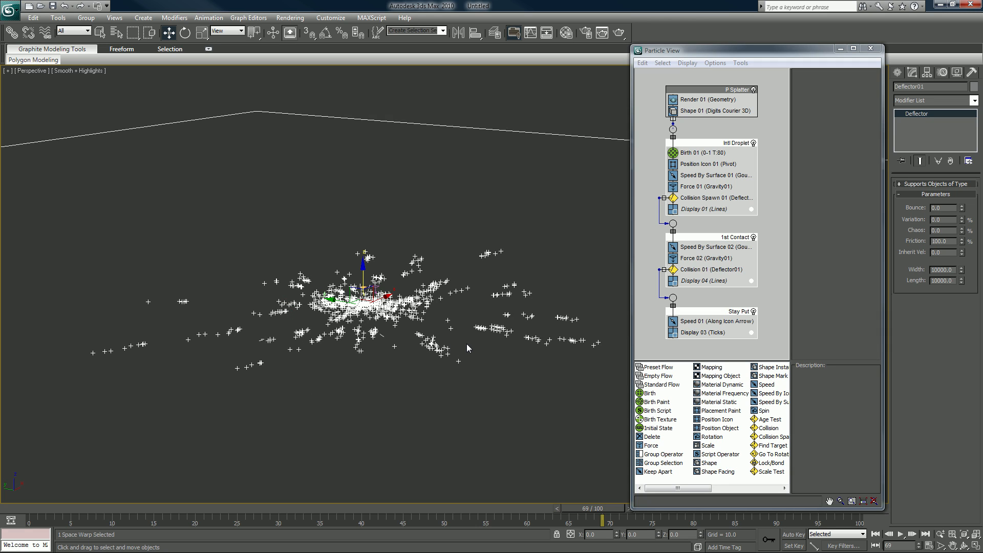
pyautogui.click(344, 439)
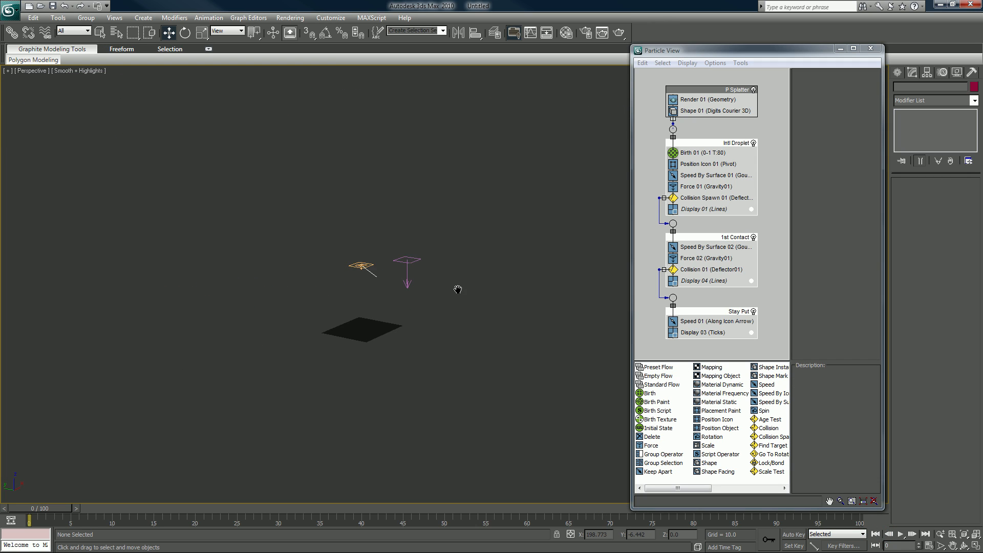
# Select the P Splatter PF Source emitter and reframe the viewport around it
pyautogui.click(361, 266)
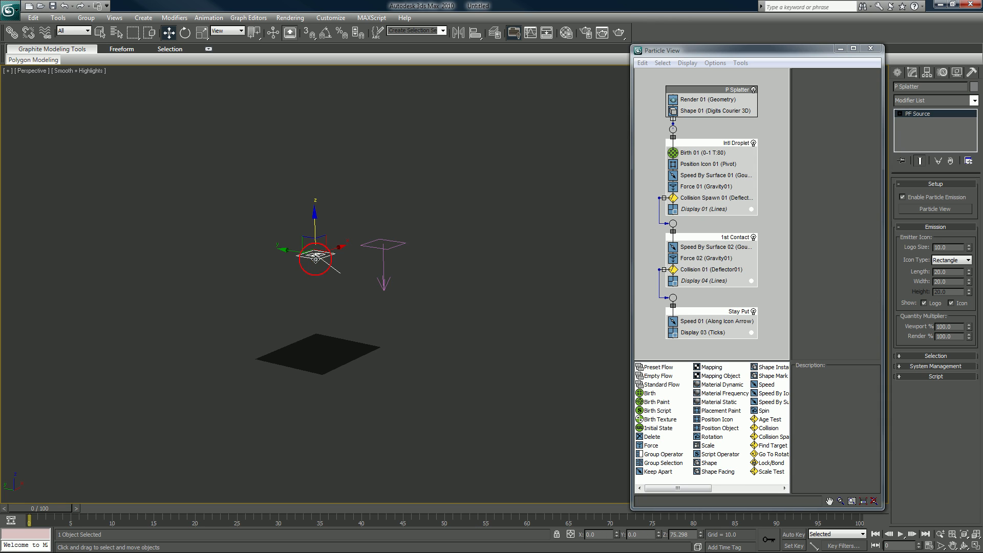
pyautogui.moveTo(315, 244); pyautogui.dragTo(388, 94)
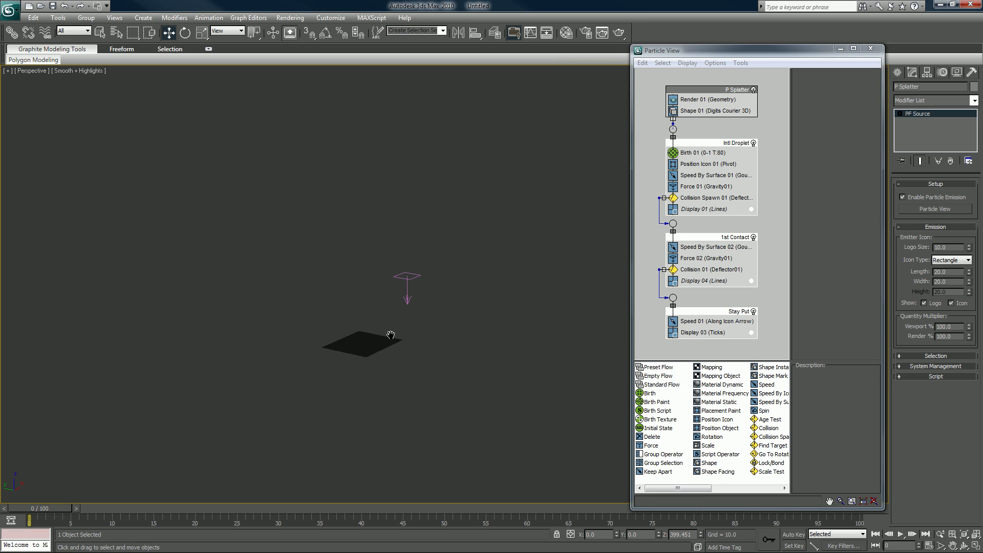
pyautogui.moveTo(514, 341)
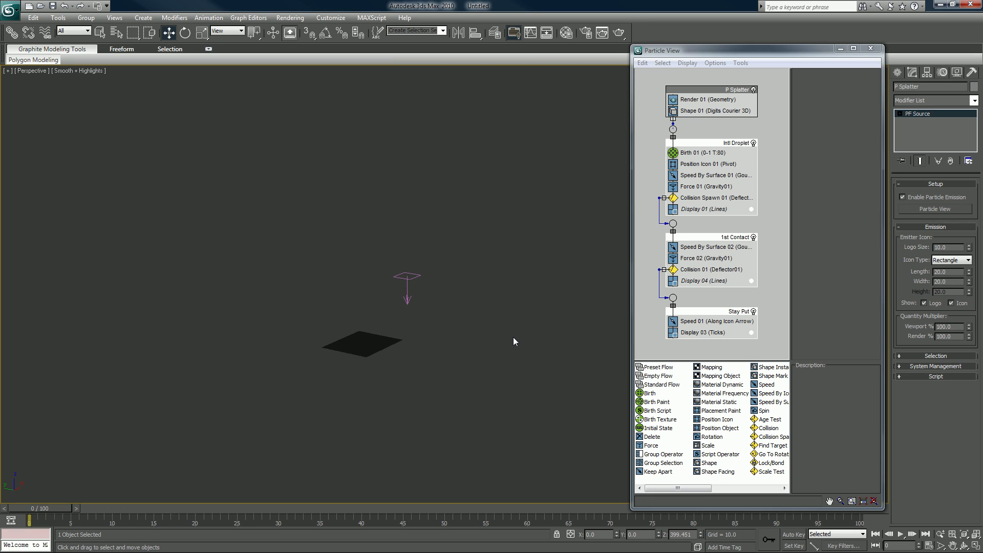
pyautogui.moveTo(916, 296)
pyautogui.write('2000')
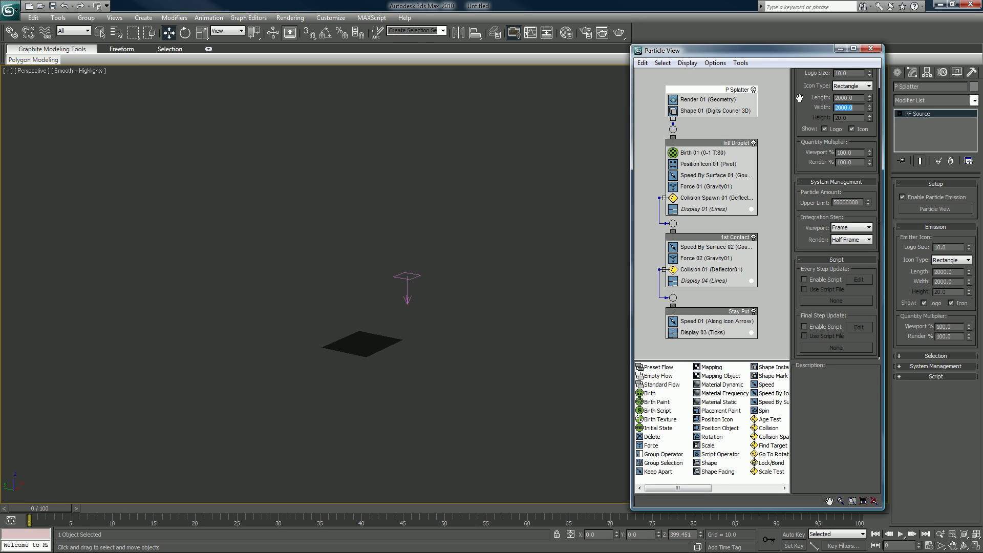
pyautogui.moveTo(709, 100)
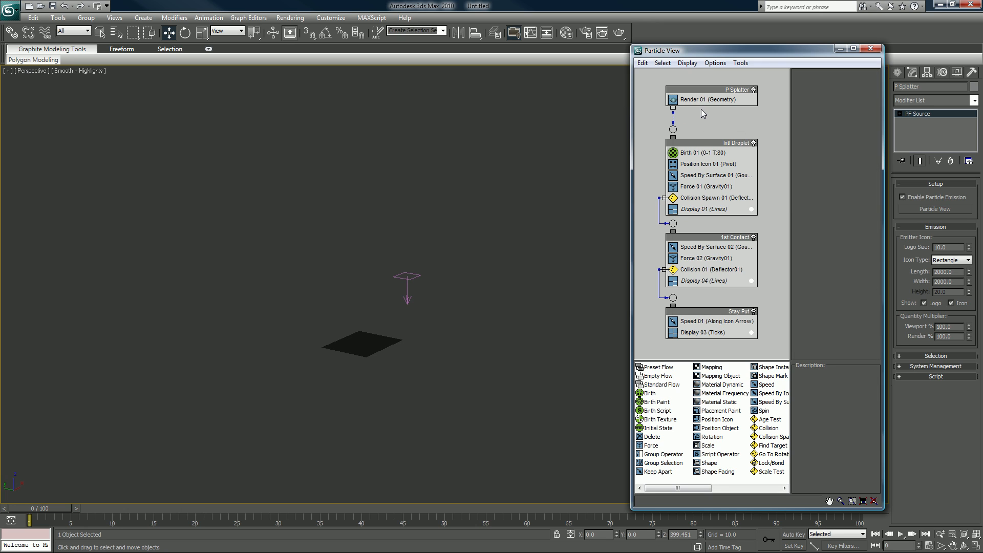
pyautogui.moveTo(699, 125)
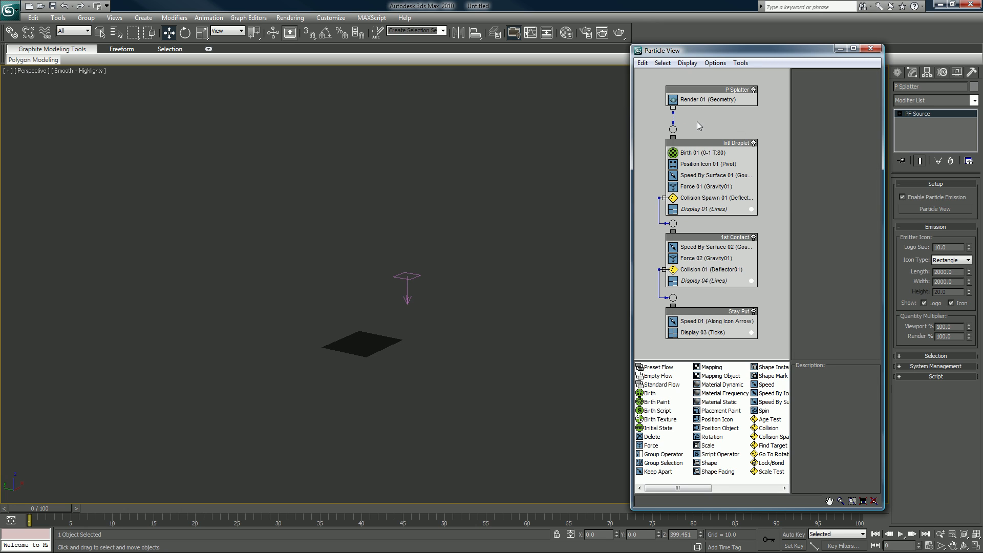
pyautogui.moveTo(701, 155)
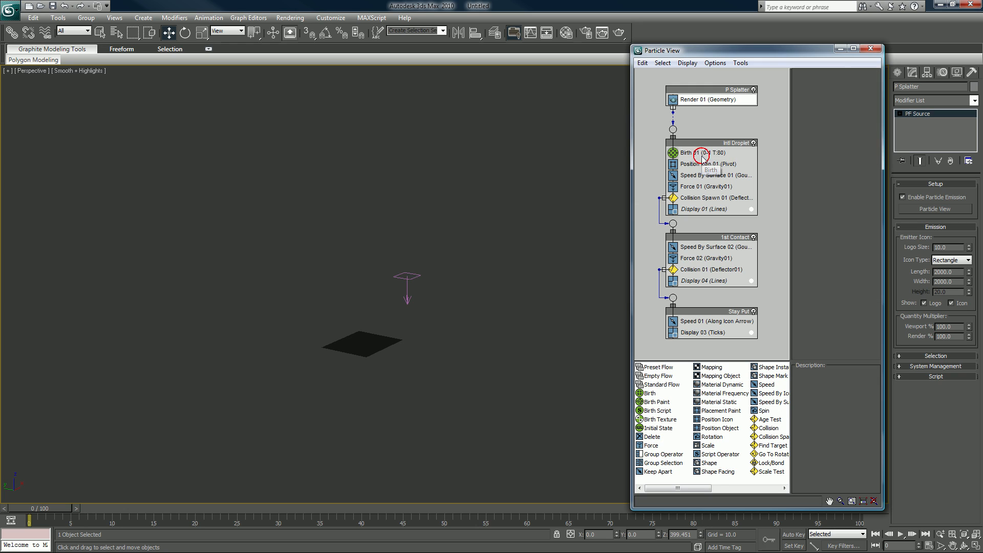
# Set Birth 01 Emit Stop to 100 and preview the falling rain
pyautogui.click(689, 153)
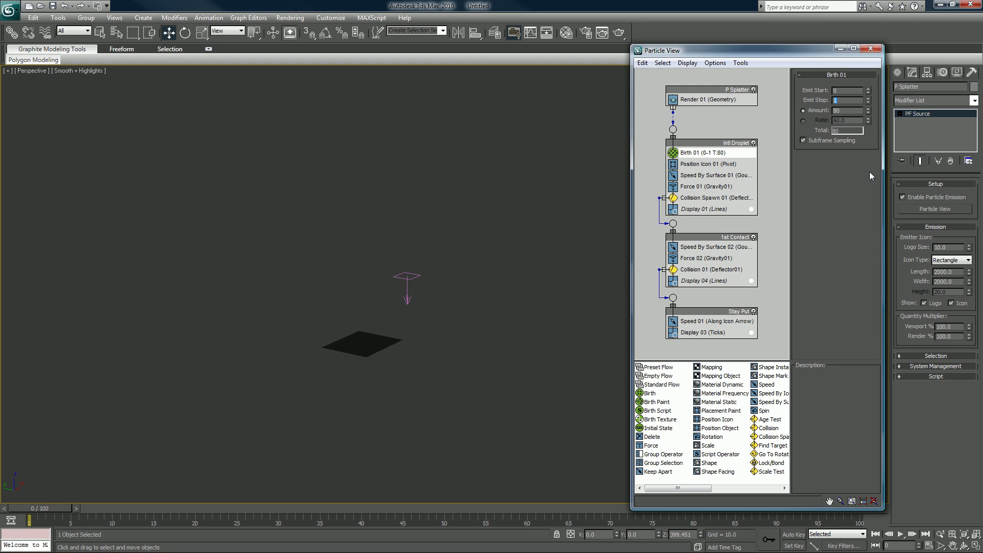
pyautogui.write('100')
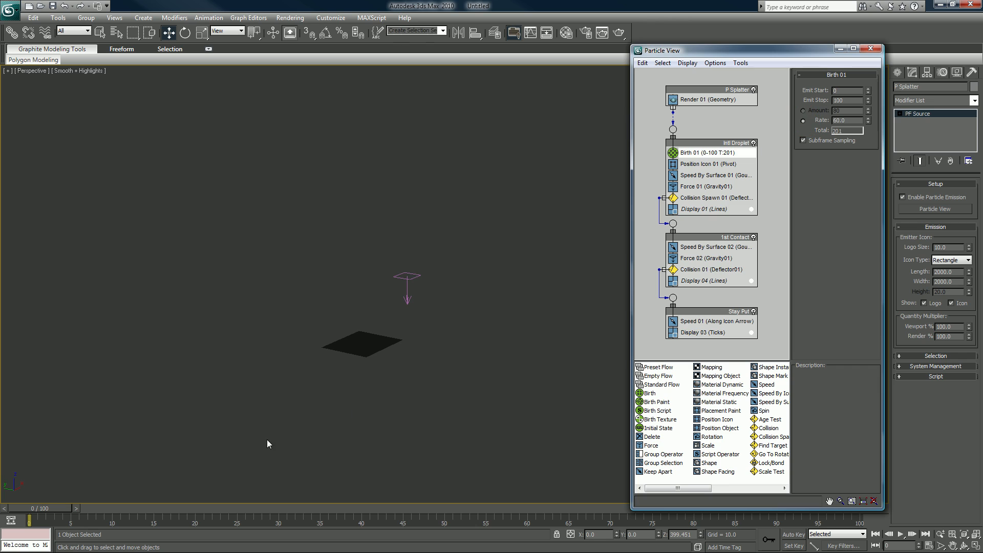
pyautogui.moveTo(28, 518); pyautogui.dragTo(105, 519)
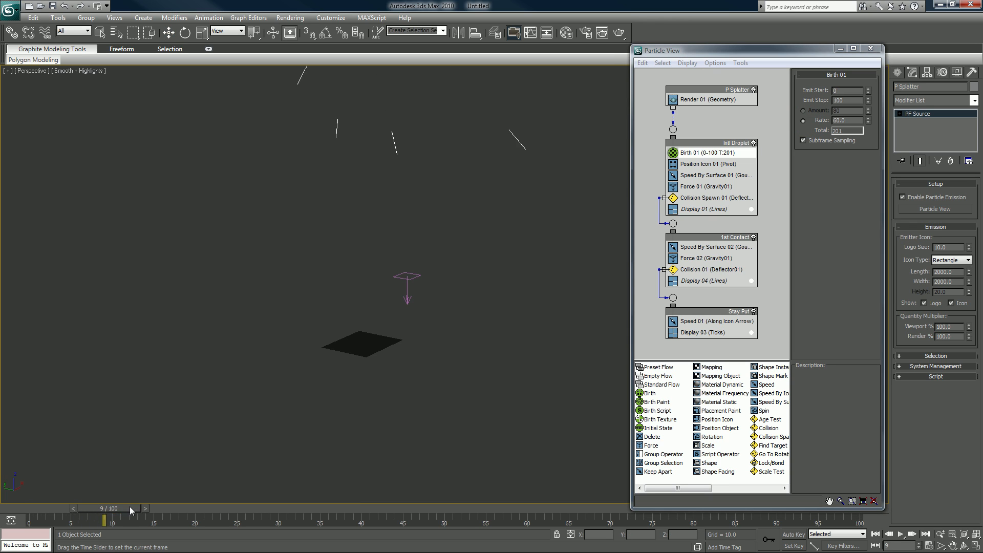
pyautogui.moveTo(105, 508); pyautogui.dragTo(180, 509)
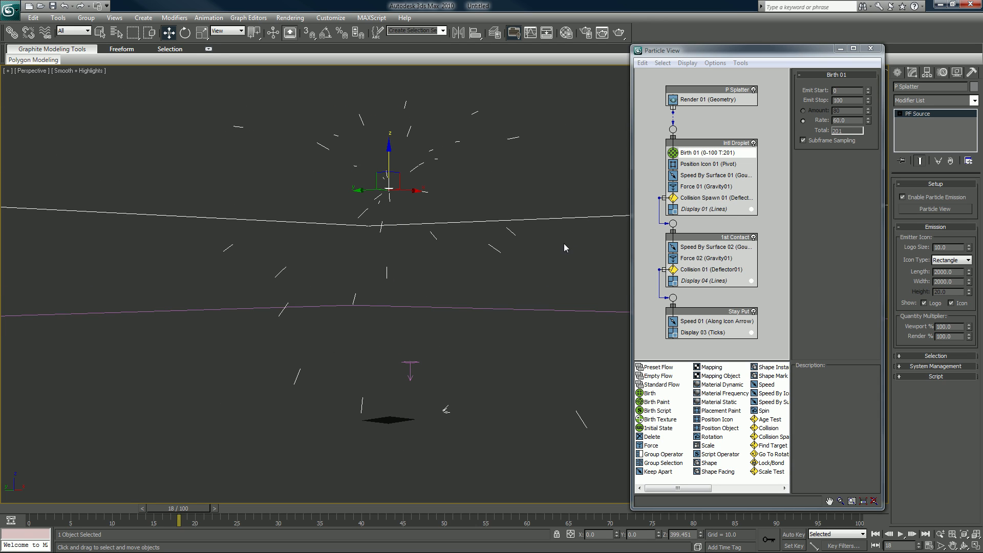
pyautogui.moveTo(714, 182)
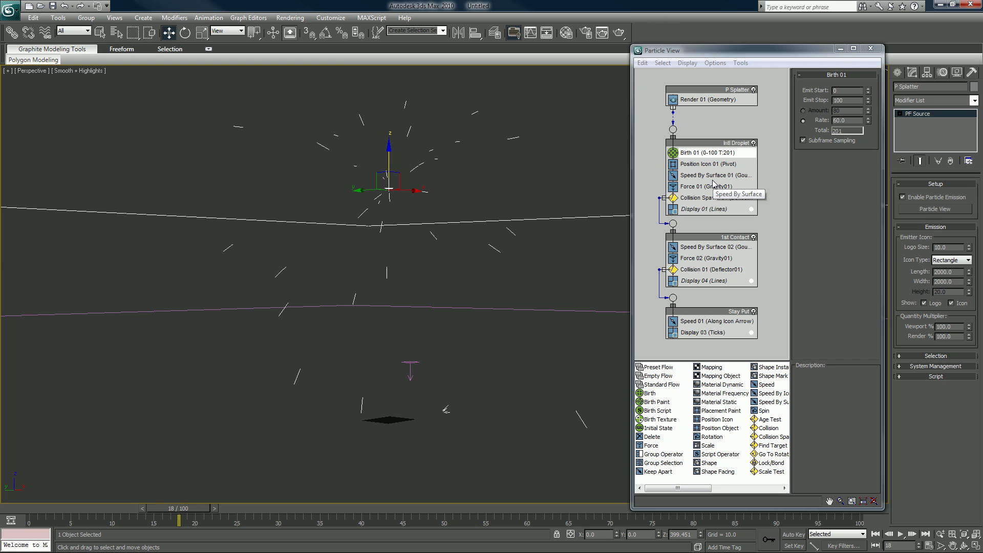
# Emit droplets from the Position Icon 01 surface, delete Speed By Surface 01, and preview the fall
pyautogui.click(706, 164)
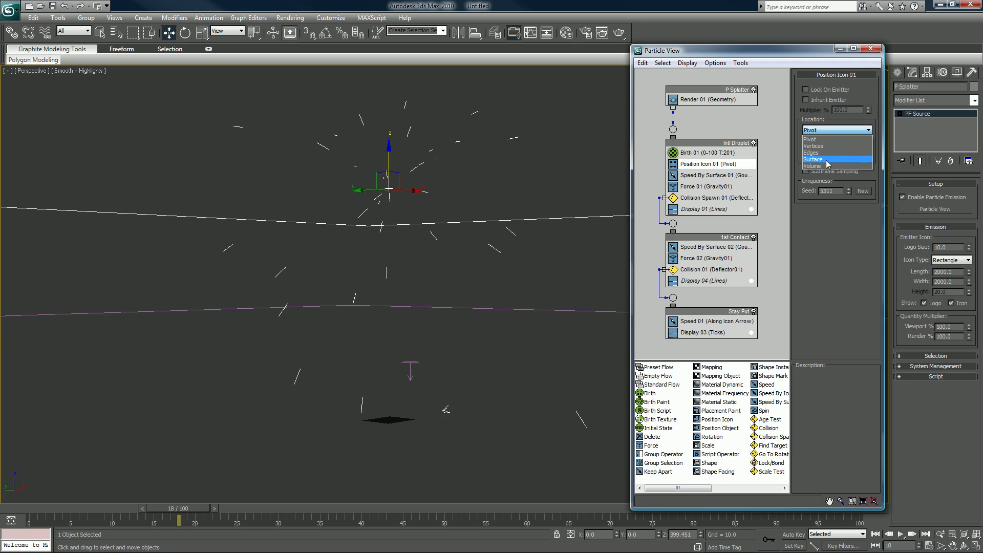
pyautogui.click(815, 159)
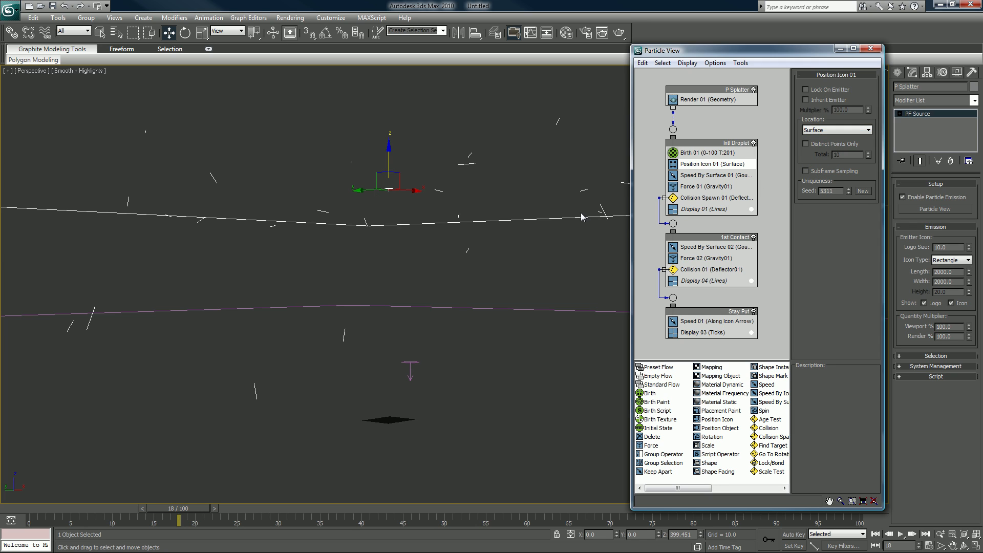
pyautogui.moveTo(694, 178)
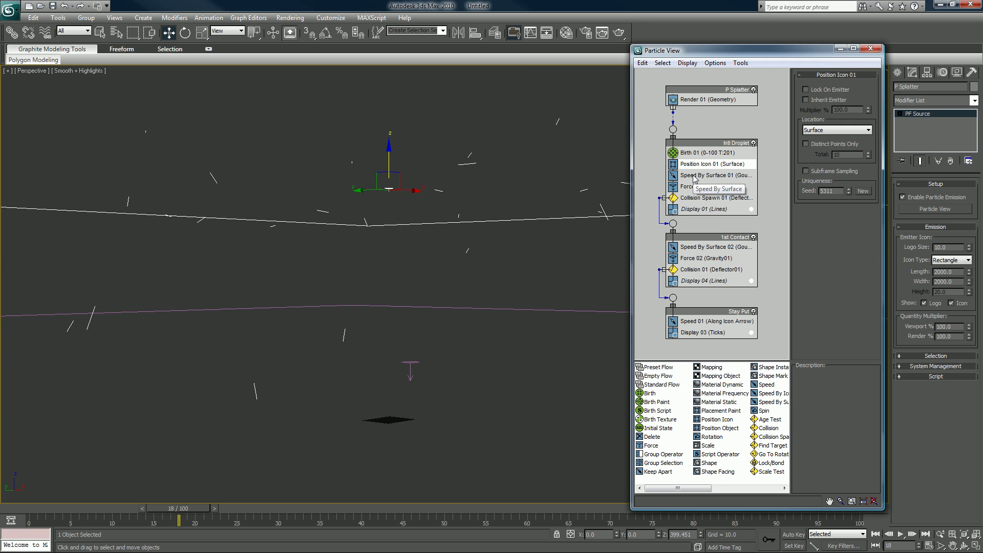
pyautogui.click(715, 175)
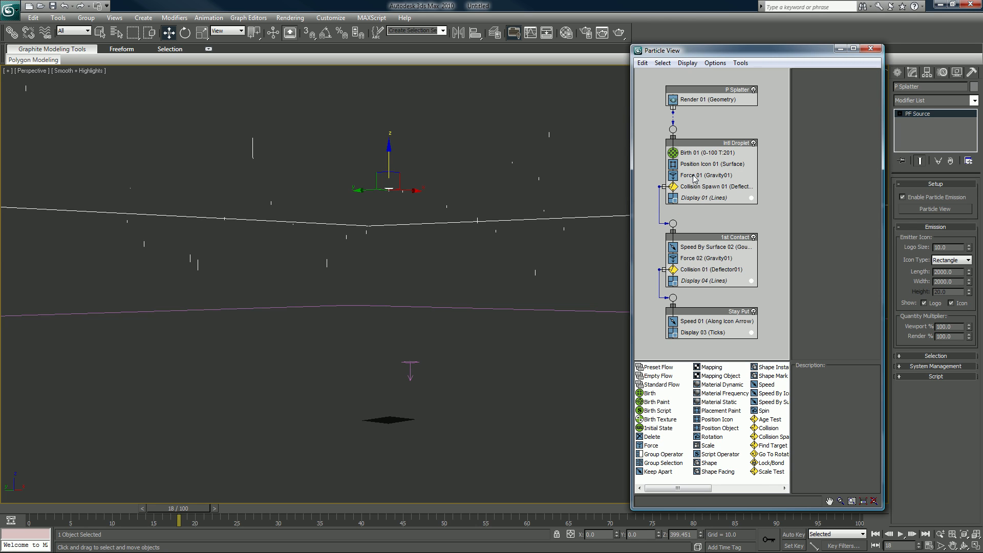
pyautogui.moveTo(179, 508); pyautogui.dragTo(59, 508)
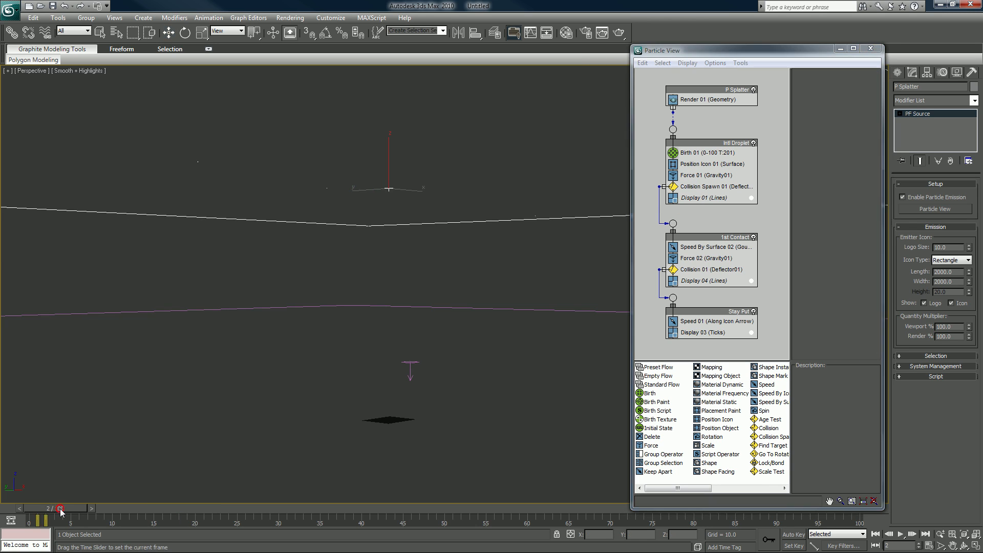
pyautogui.moveTo(61, 507); pyautogui.dragTo(304, 507)
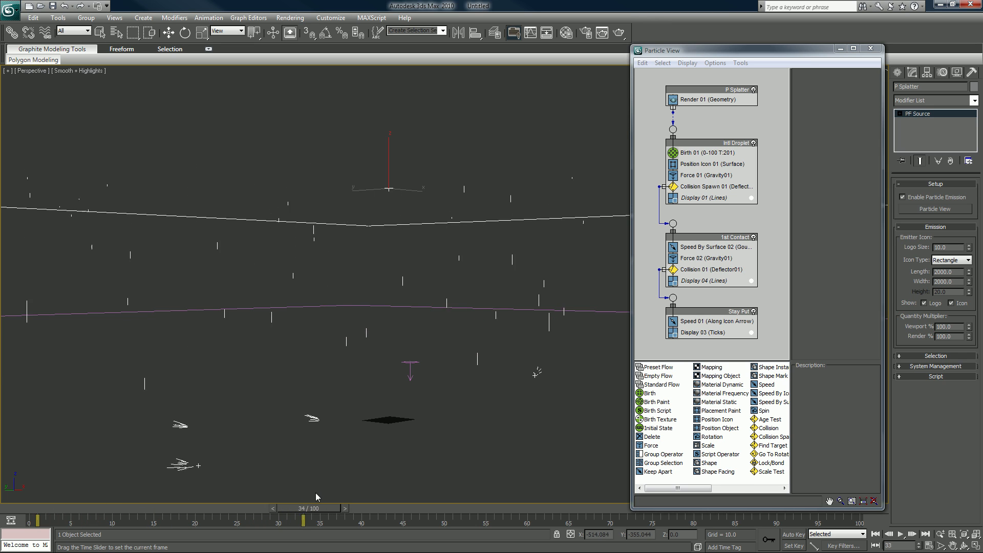
pyautogui.moveTo(304, 507); pyautogui.dragTo(387, 508)
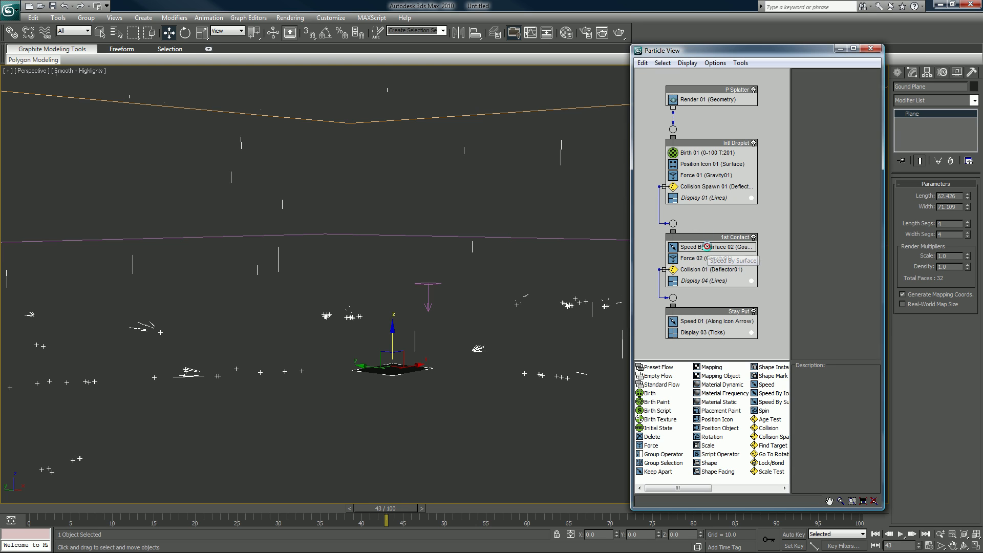
# Switch Speed By Surface 02 to Parallel To Surface direction and preview the splashes
pyautogui.click(715, 246)
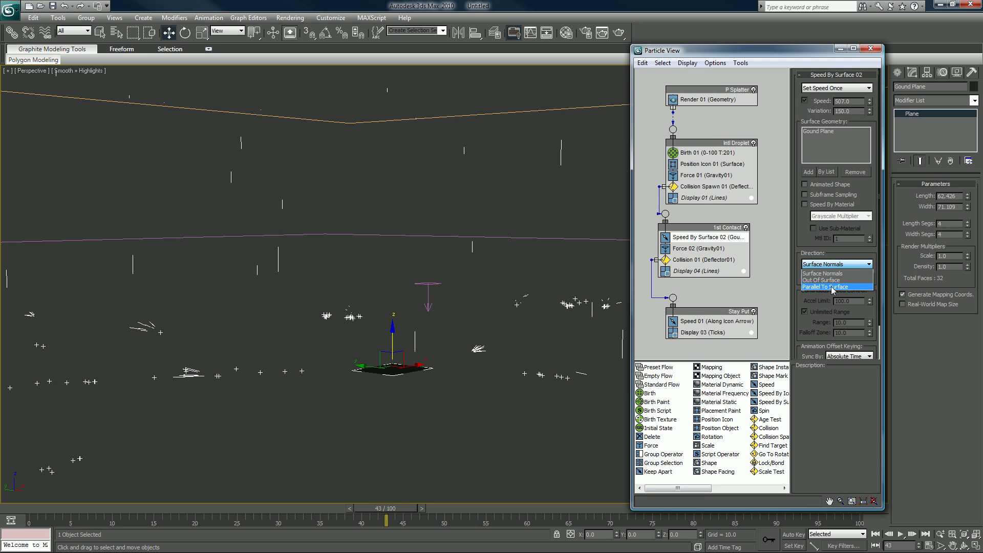
pyautogui.click(830, 287)
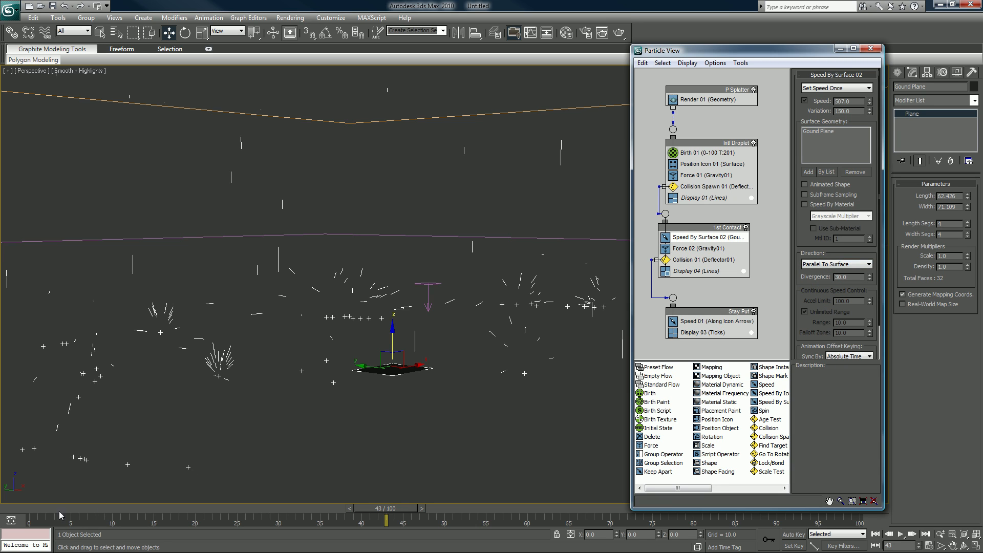
pyautogui.moveTo(386, 518); pyautogui.dragTo(301, 518)
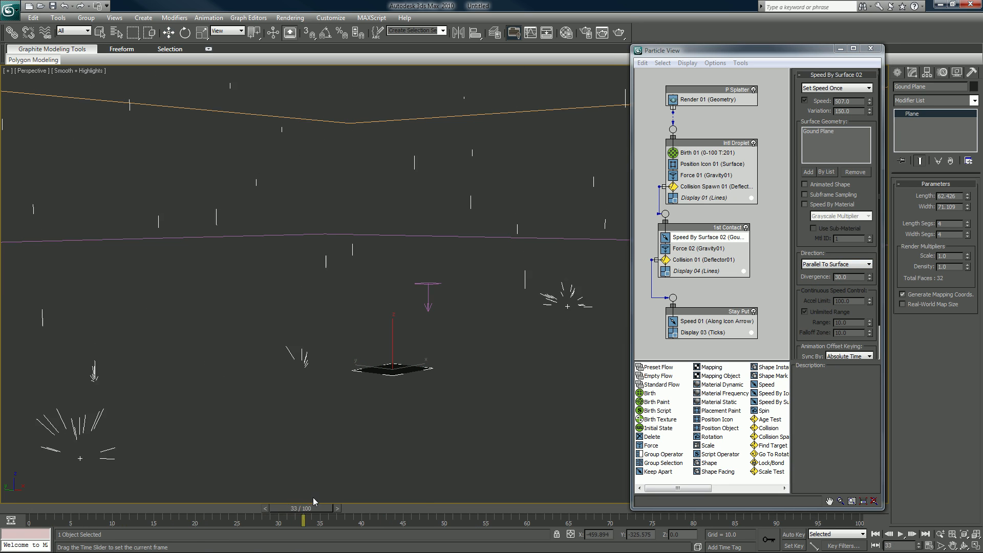
pyautogui.moveTo(302, 508); pyautogui.dragTo(417, 507)
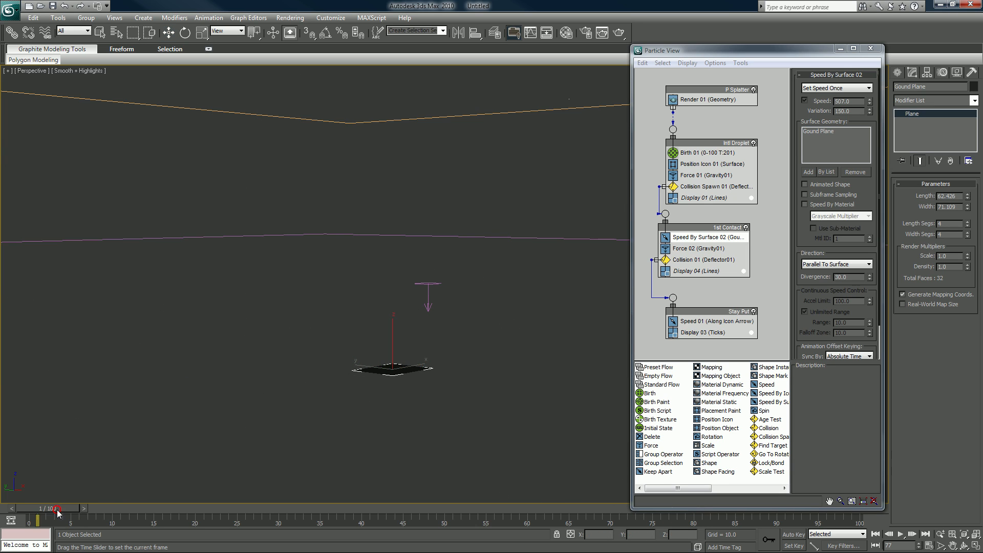
pyautogui.moveTo(58, 508); pyautogui.dragTo(419, 508)
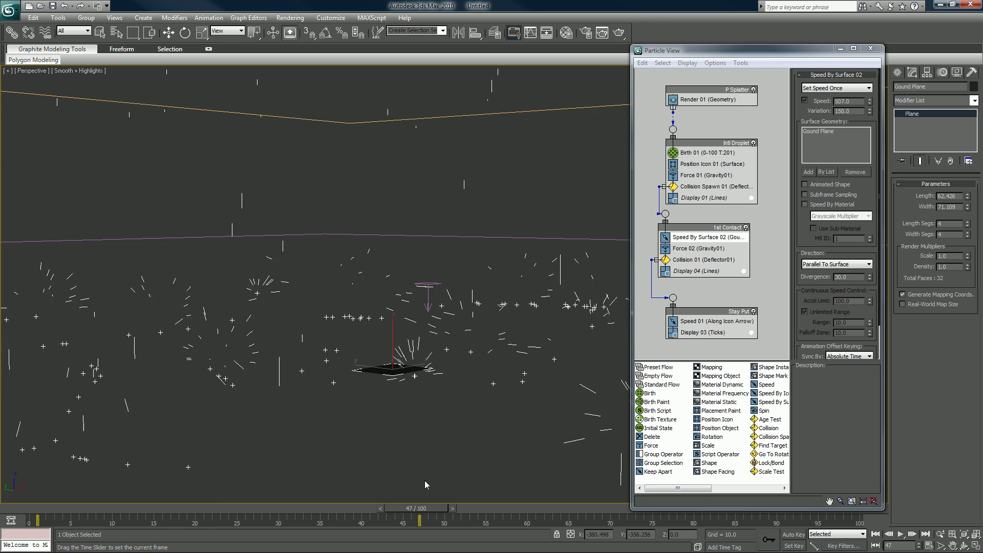
pyautogui.moveTo(417, 508); pyautogui.dragTo(528, 507)
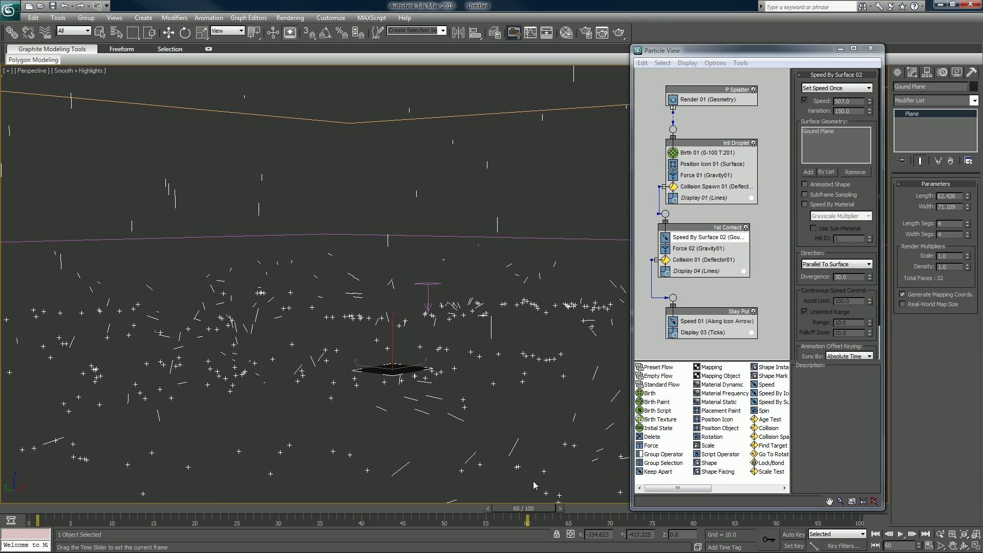
pyautogui.click(567, 508)
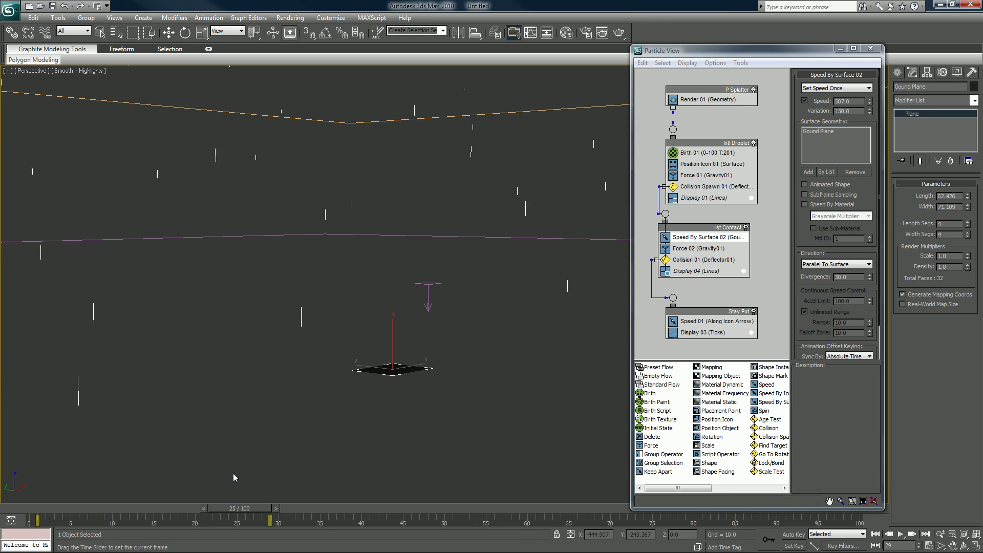
pyautogui.moveTo(241, 508); pyautogui.dragTo(392, 507)
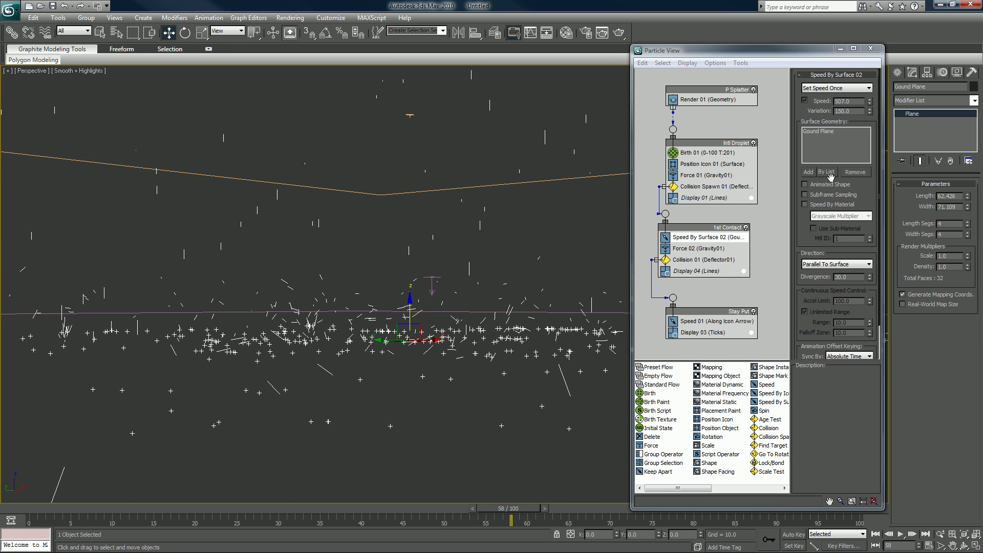
pyautogui.moveTo(771, 187)
pyautogui.write('300')
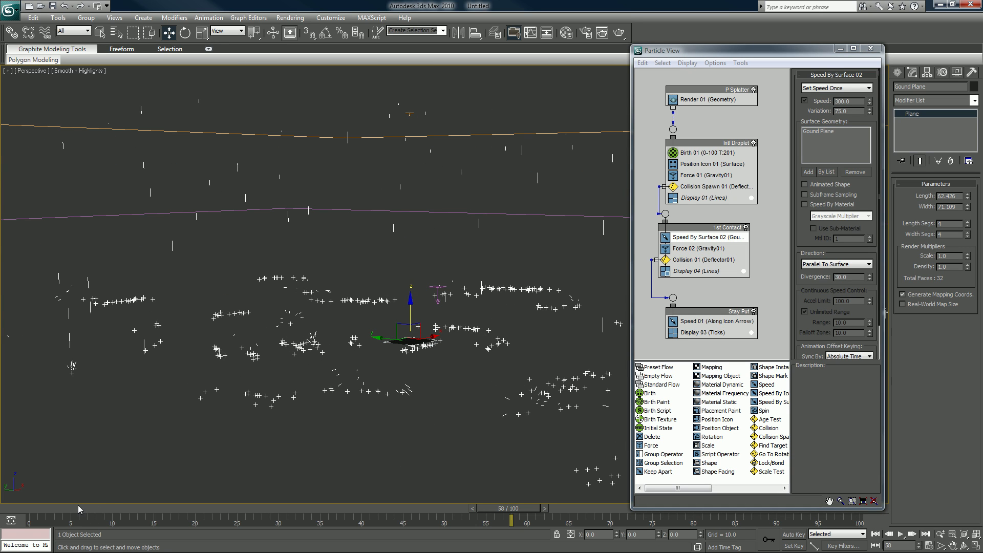
# Preview splashes at speed 200, variation 75 and divergence 45 across the timeline
pyautogui.moveTo(512, 508); pyautogui.dragTo(310, 508)
pyautogui.write('90')
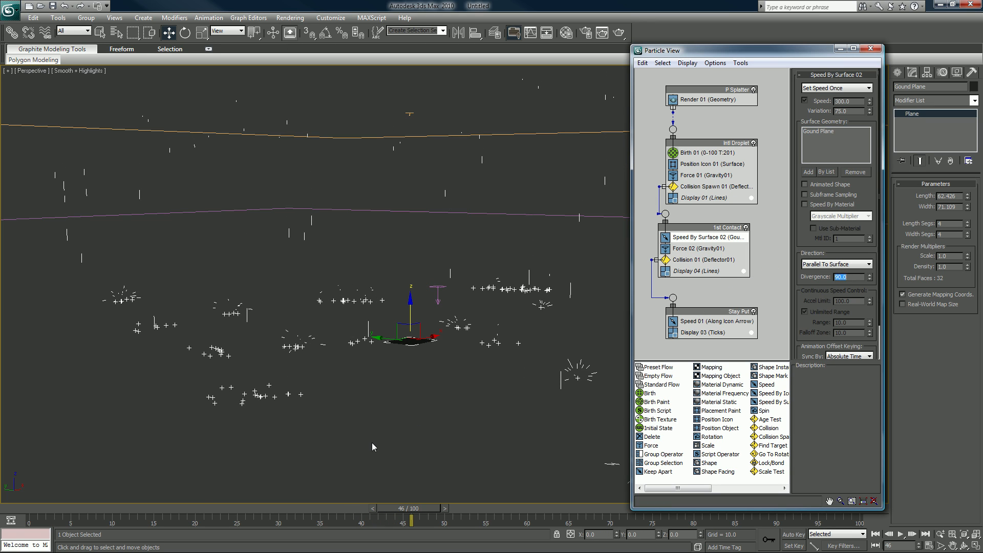
pyautogui.moveTo(407, 508); pyautogui.dragTo(304, 508)
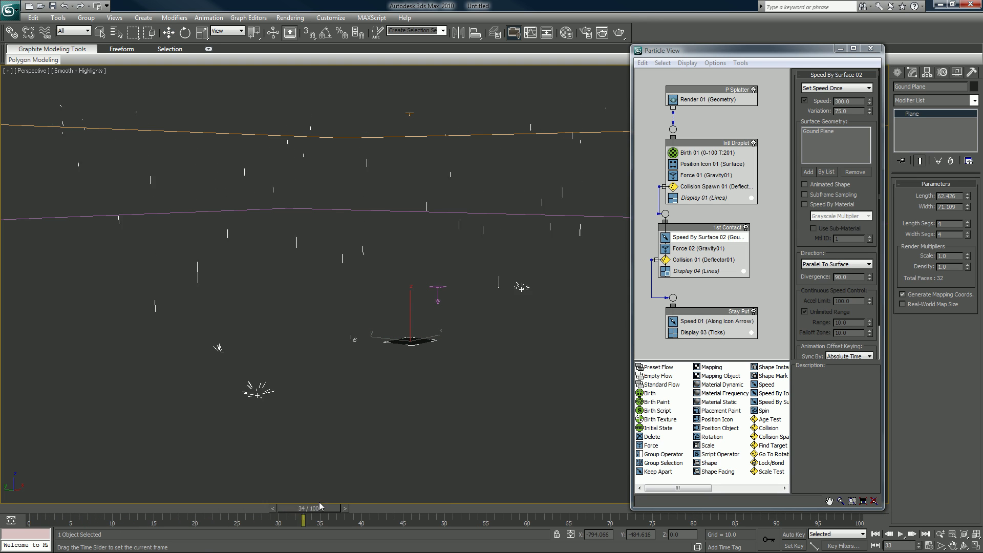
pyautogui.moveTo(304, 507); pyautogui.dragTo(511, 508)
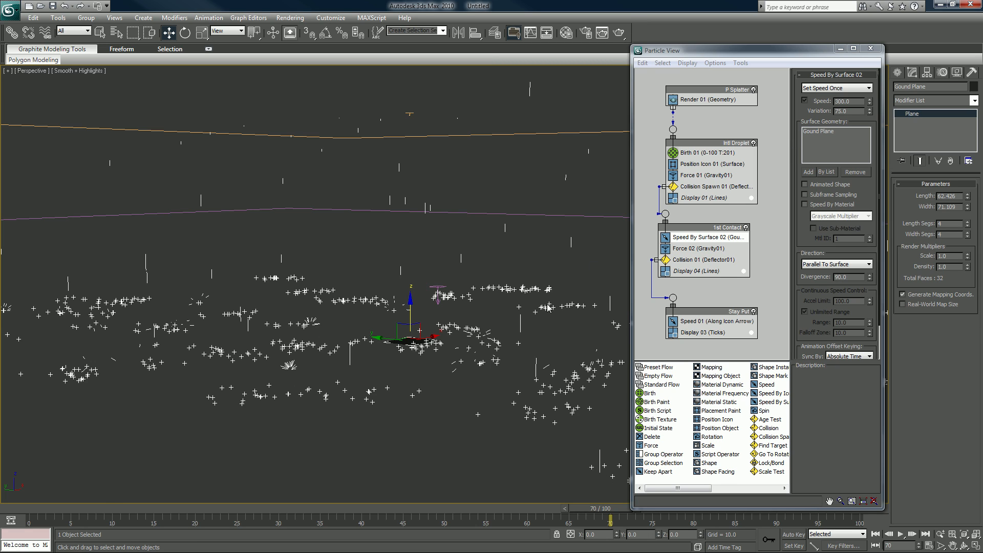
pyautogui.moveTo(611, 520); pyautogui.dragTo(78, 520)
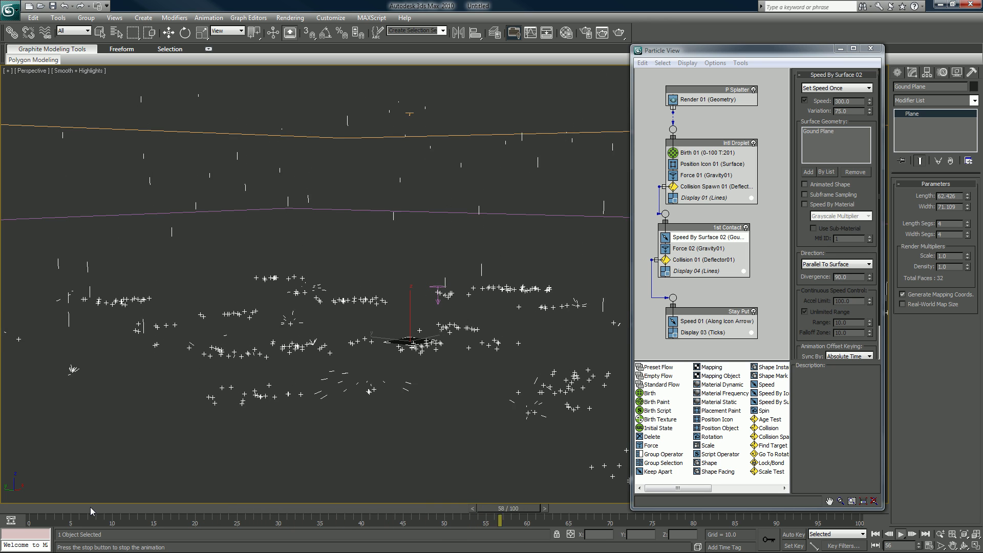
pyautogui.moveTo(497, 508); pyautogui.dragTo(170, 508)
pyautogui.write('45')
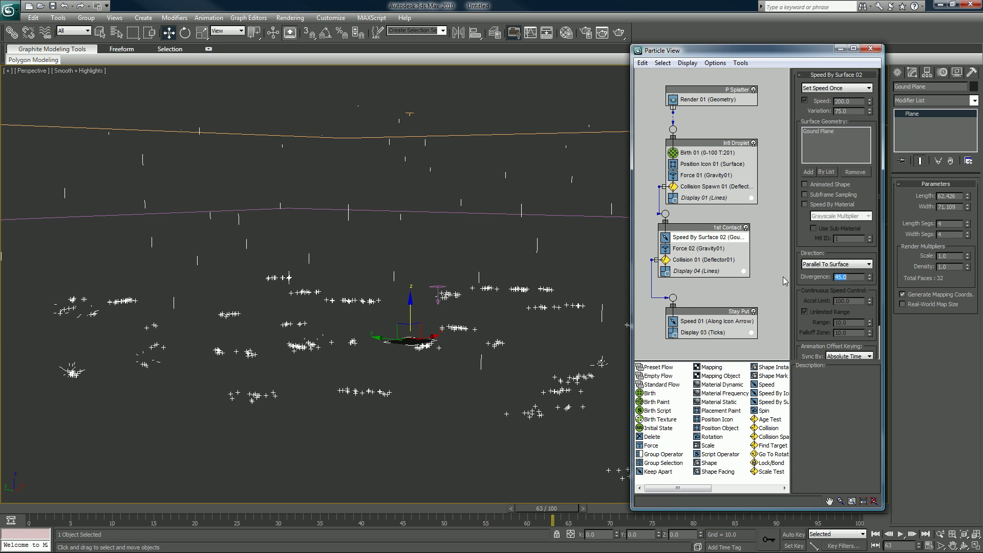
pyautogui.moveTo(552, 508); pyautogui.dragTo(91, 508)
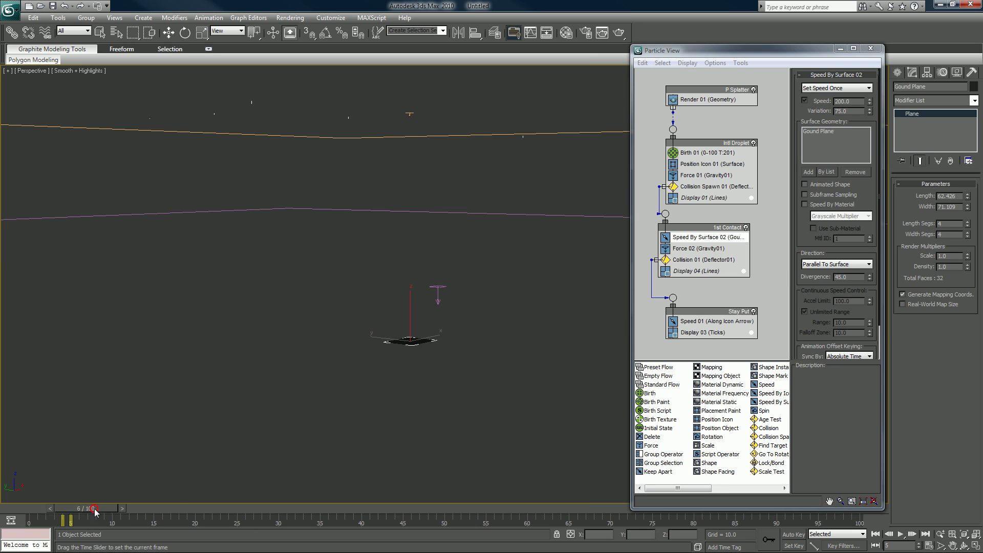
pyautogui.moveTo(94, 507); pyautogui.dragTo(335, 508)
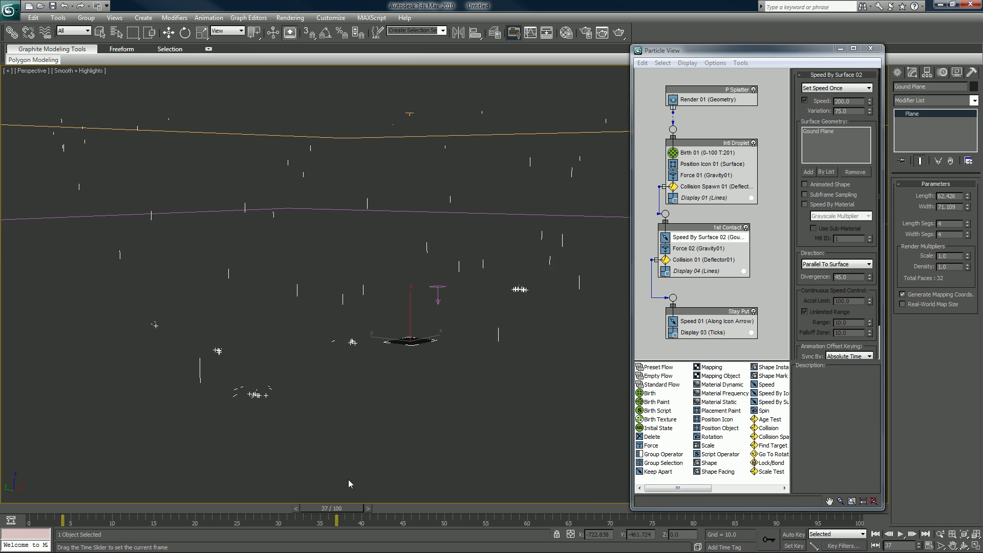
pyautogui.moveTo(336, 520); pyautogui.dragTo(464, 520)
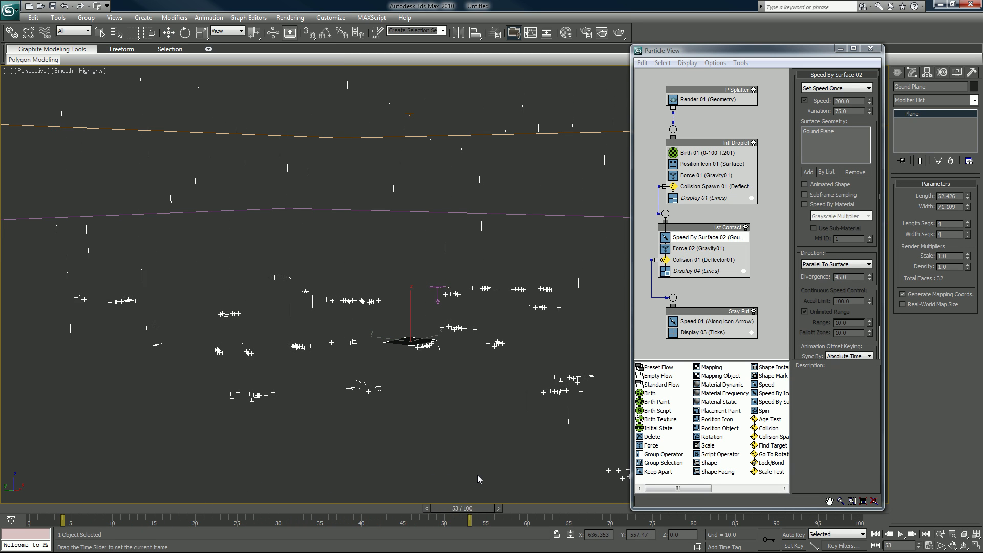
pyautogui.moveTo(471, 519); pyautogui.dragTo(634, 519)
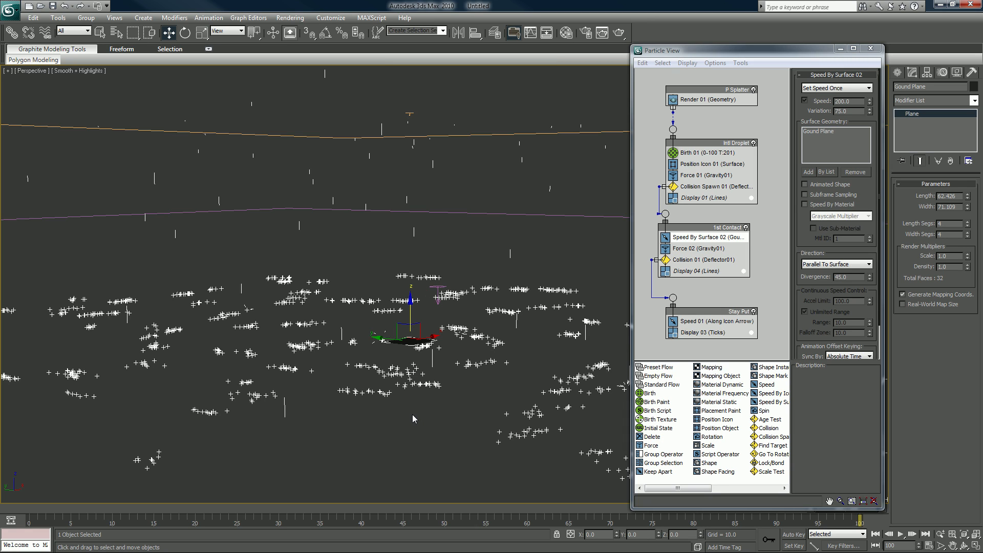
pyautogui.moveTo(349, 359)
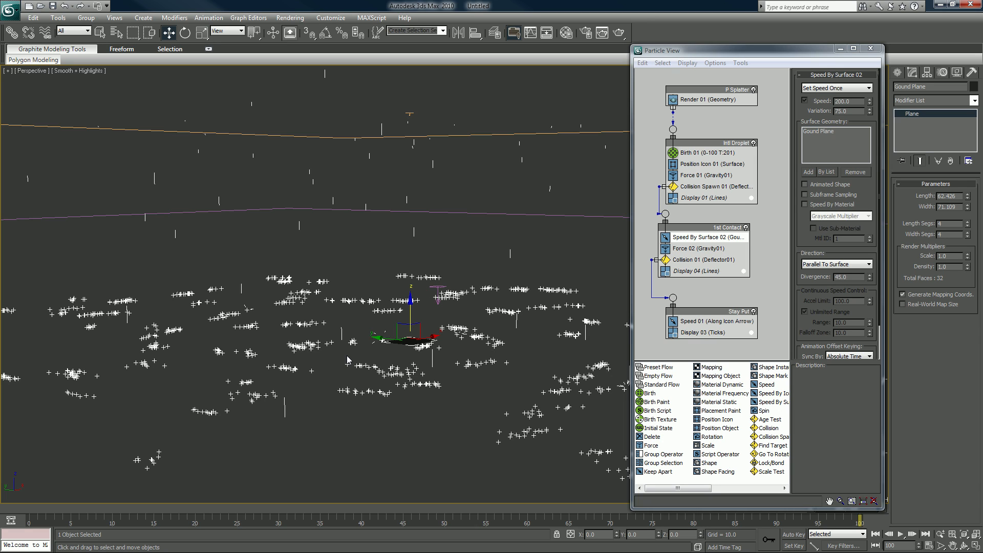
pyautogui.moveTo(369, 343)
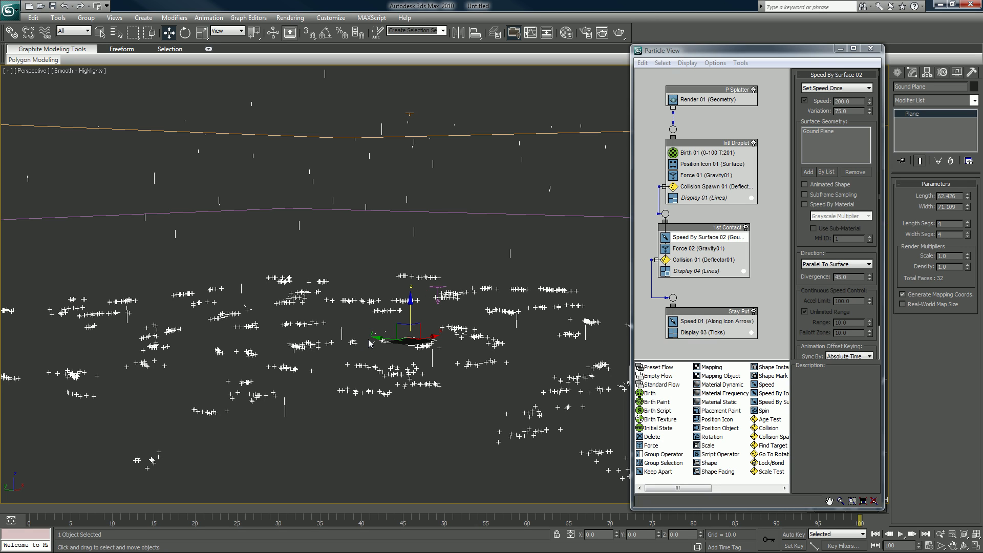
pyautogui.moveTo(254, 401)
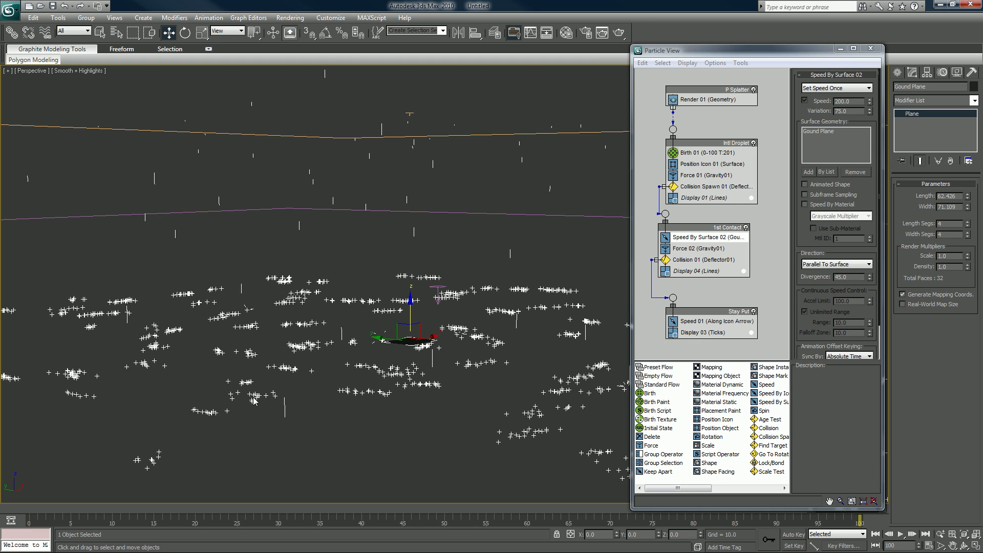
# Replay and re-scrub the animation to compare the tighter splashes
pyautogui.moveTo(12, 508); pyautogui.dragTo(295, 508)
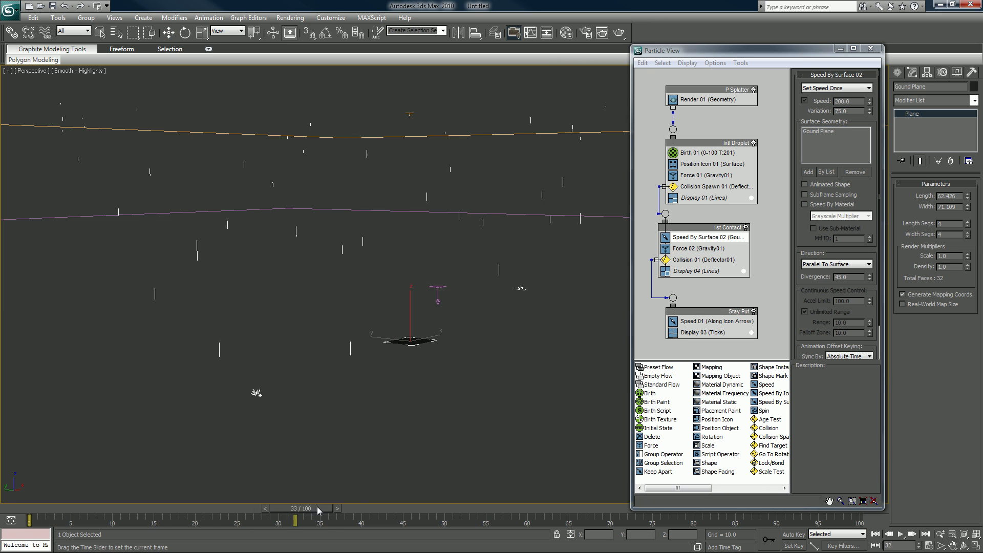
pyautogui.moveTo(295, 519); pyautogui.dragTo(536, 519)
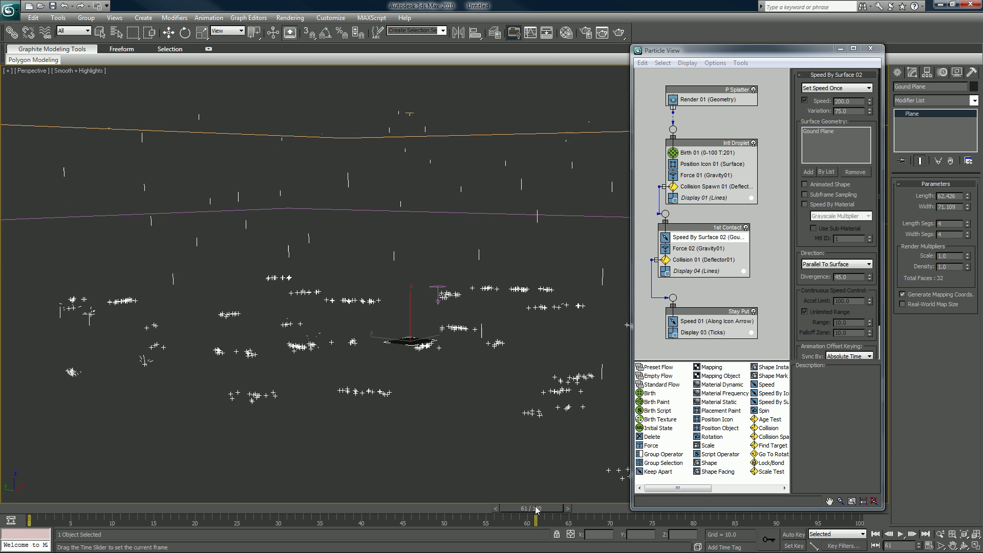
pyautogui.moveTo(536, 507); pyautogui.dragTo(658, 508)
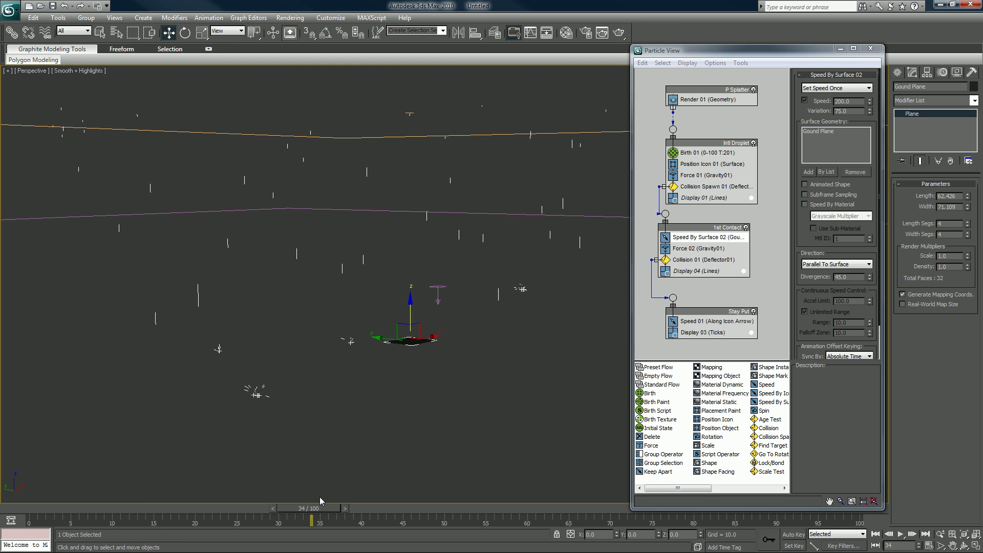
pyautogui.click(898, 534)
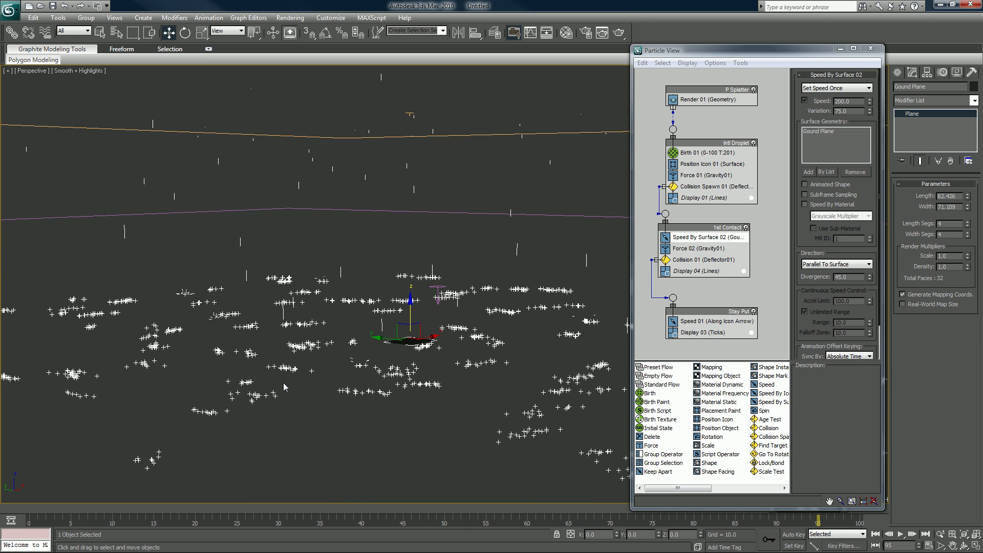
pyautogui.moveTo(104, 511)
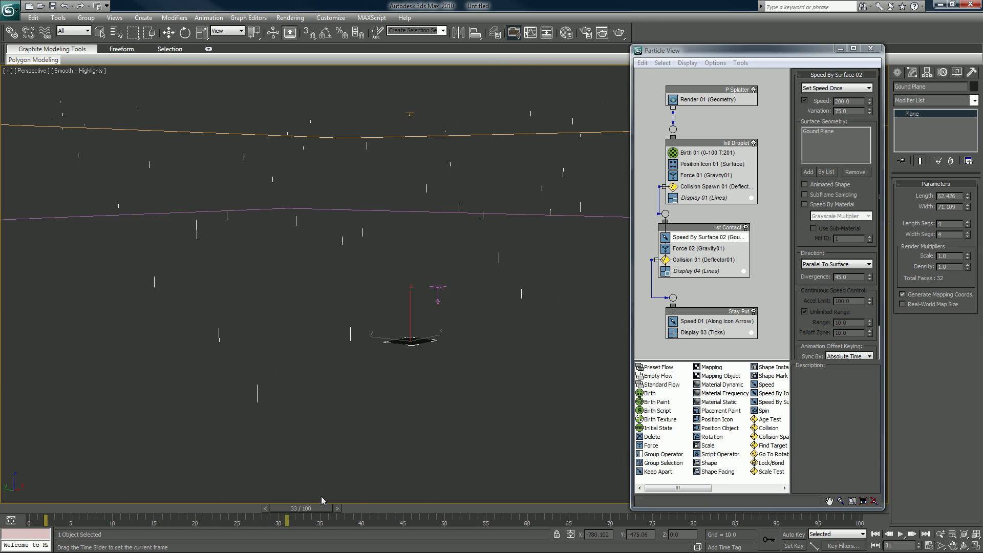
pyautogui.moveTo(299, 508); pyautogui.dragTo(610, 509)
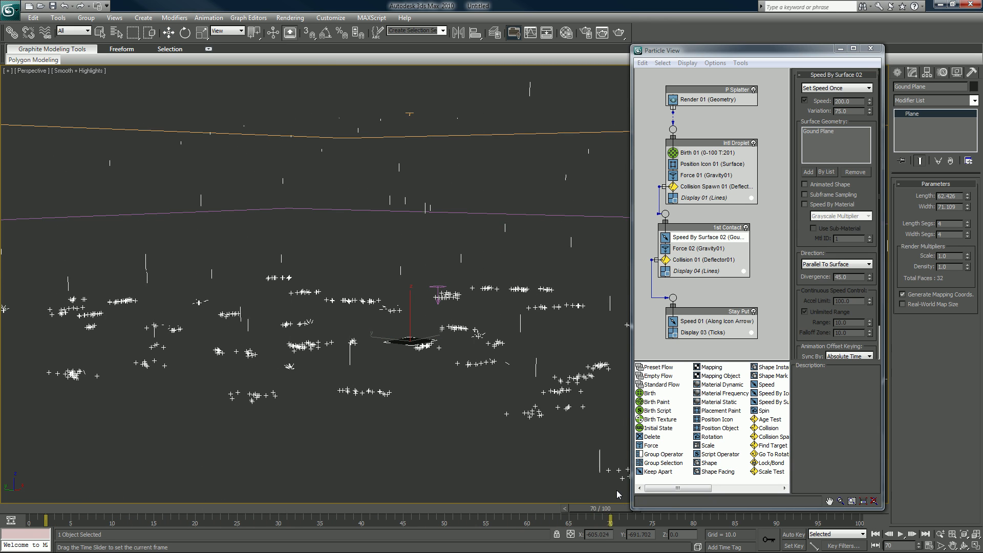
pyautogui.moveTo(609, 517); pyautogui.dragTo(801, 517)
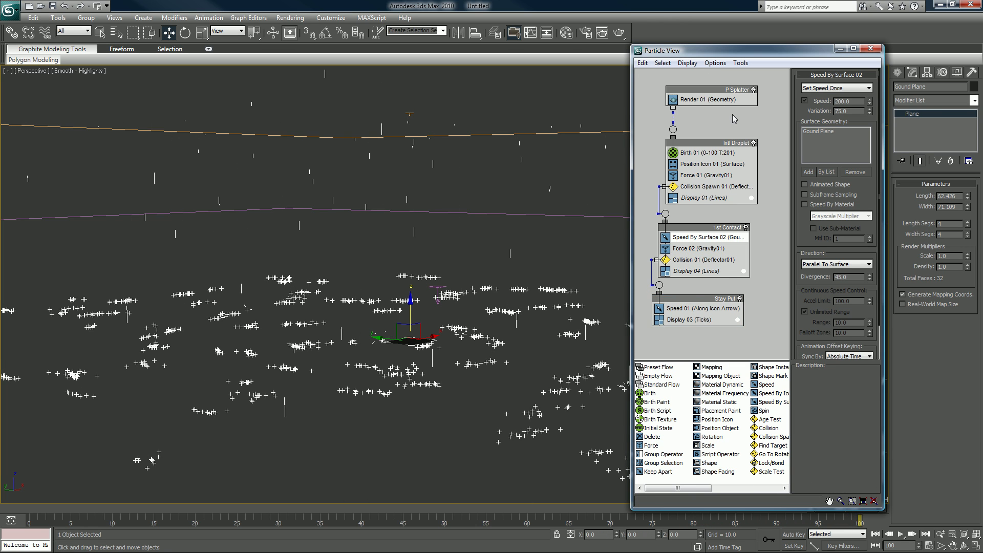
pyautogui.moveTo(701, 91)
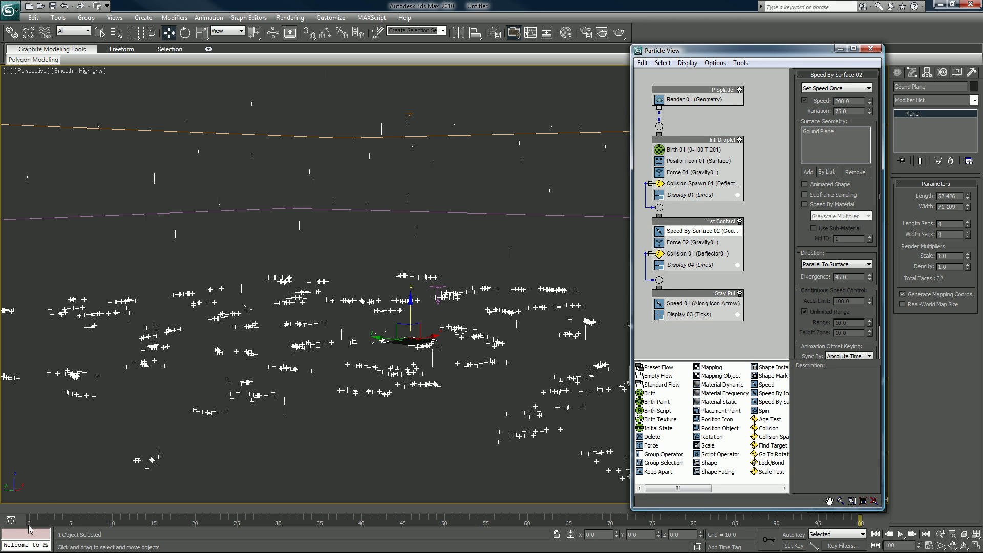
pyautogui.moveTo(36, 525)
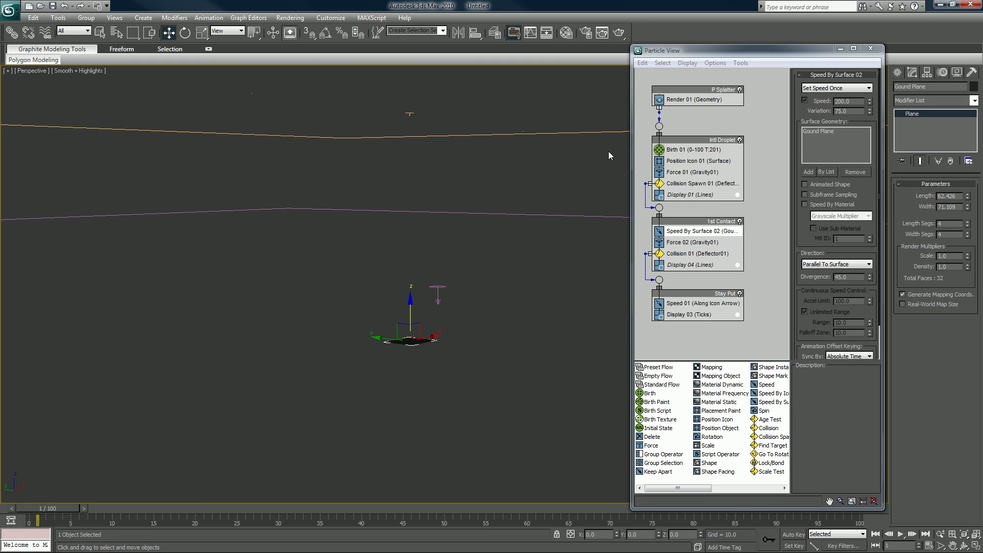
# Raise Birth 01 rate to 1000 for 3334 droplets and preview the denser rain
pyautogui.click(689, 149)
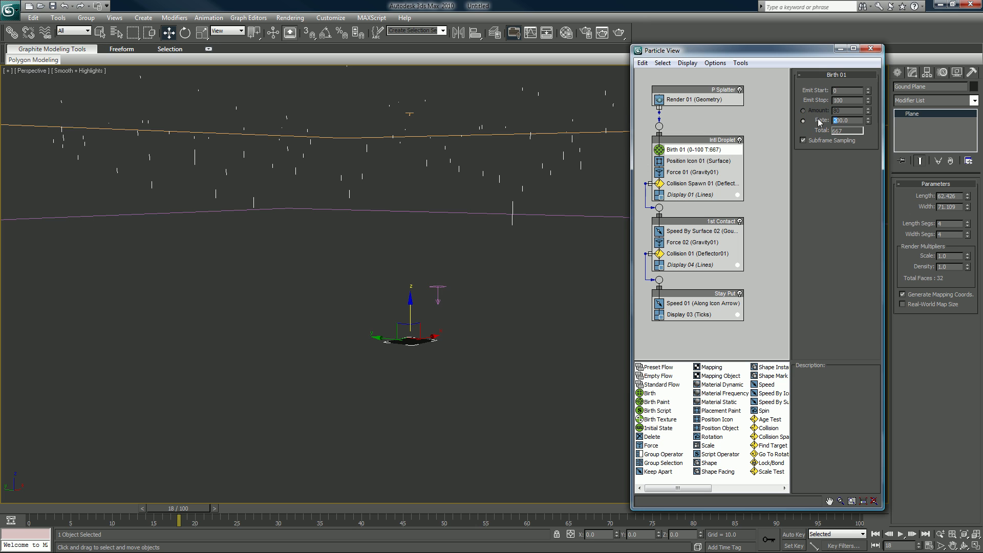
pyautogui.write('1000.0')
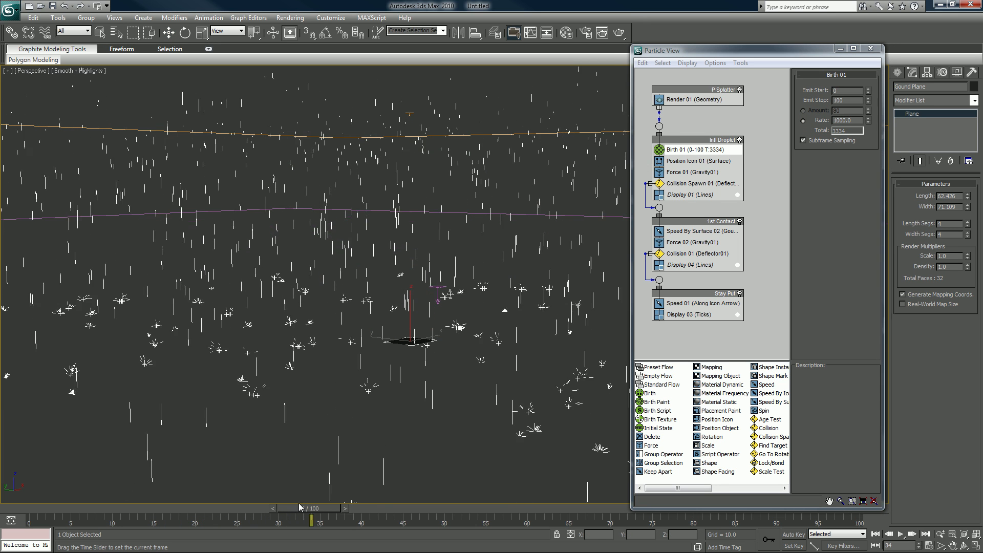
pyautogui.moveTo(299, 508); pyautogui.dragTo(445, 508)
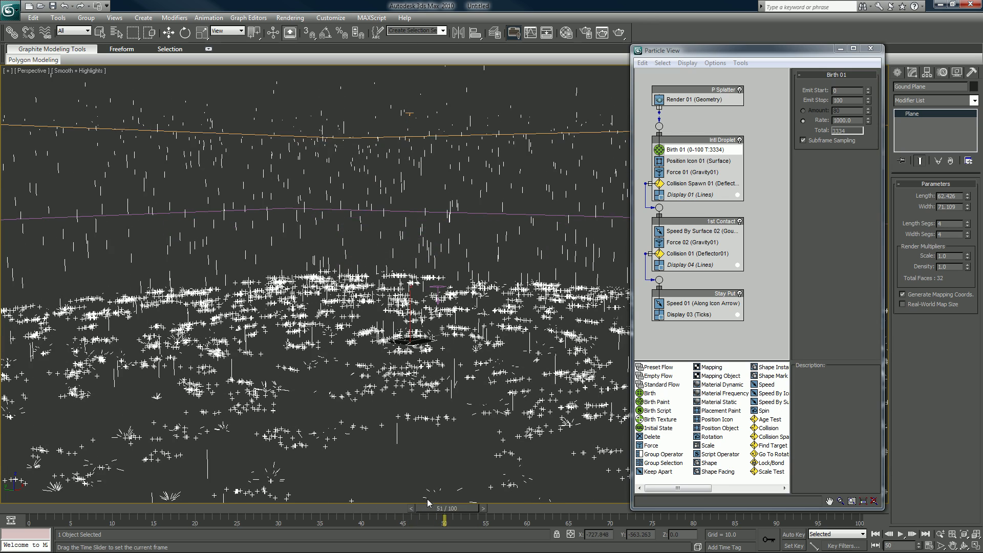
pyautogui.moveTo(446, 507); pyautogui.dragTo(552, 507)
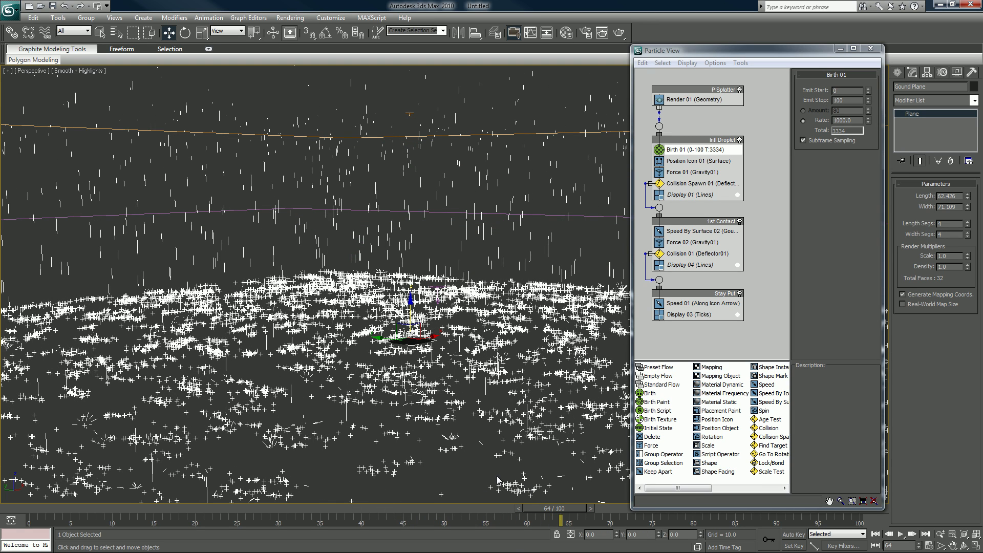
pyautogui.moveTo(280, 251)
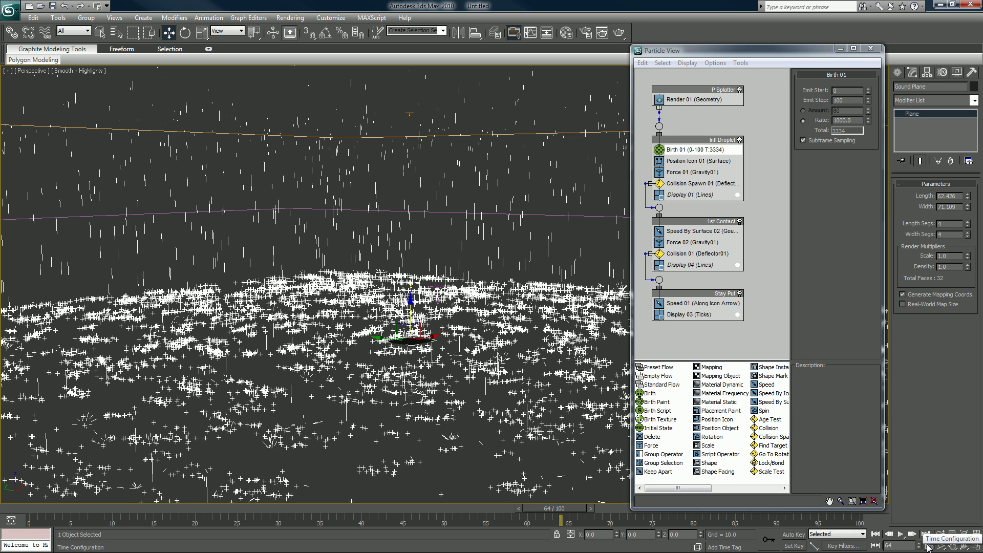
# Turn off Real Time playback in the Time Configuration dialog
pyautogui.click(947, 545)
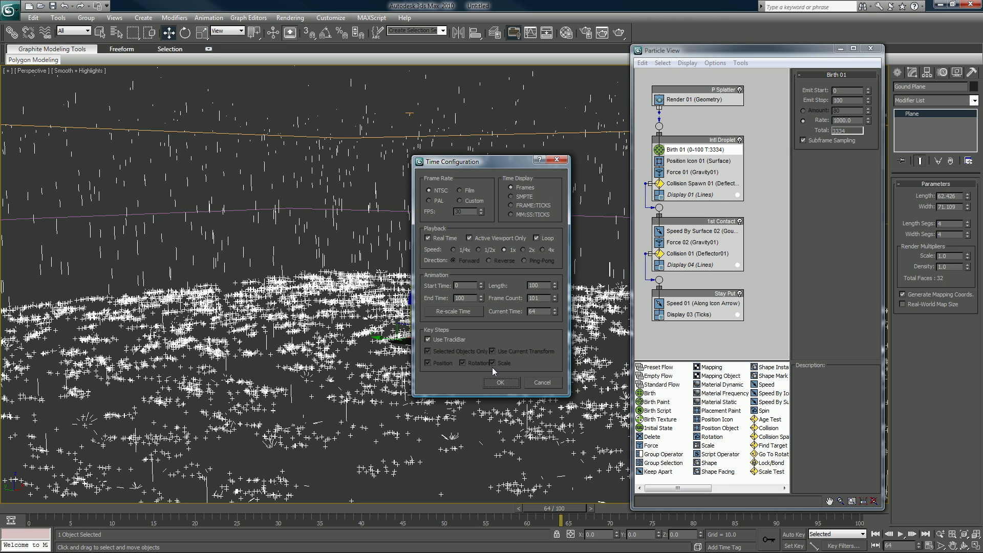
pyautogui.click(500, 382)
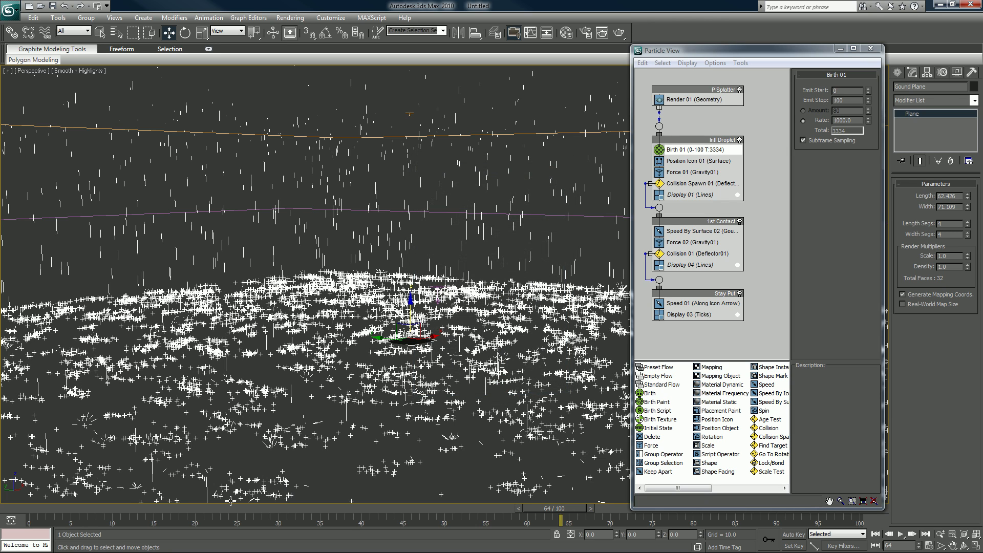
pyautogui.moveTo(561, 507); pyautogui.dragTo(379, 508)
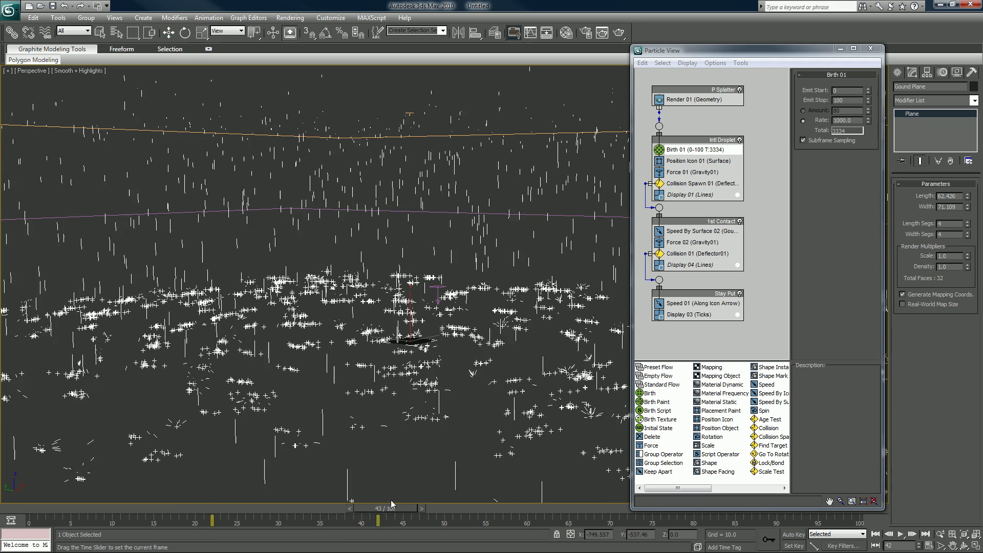
pyautogui.click(899, 533)
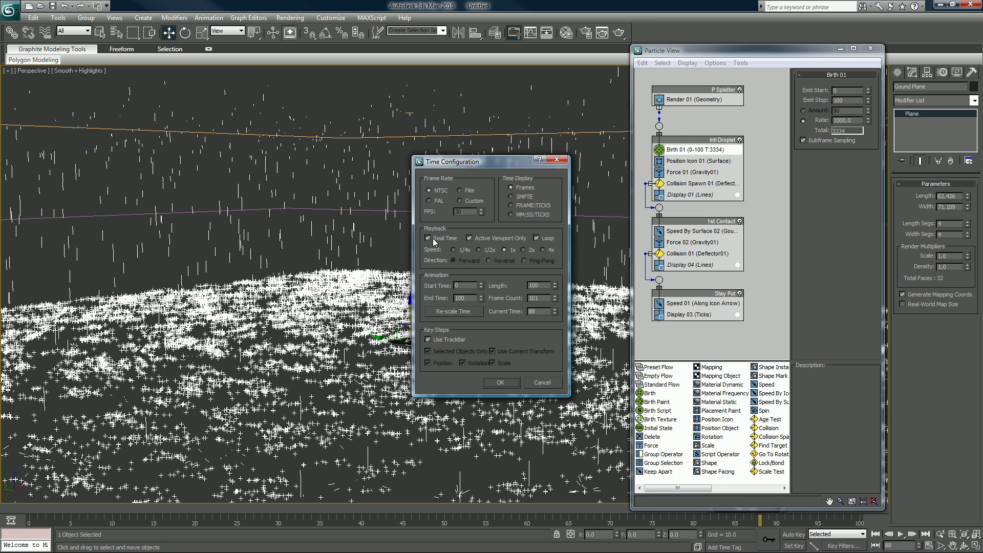
pyautogui.click(428, 237)
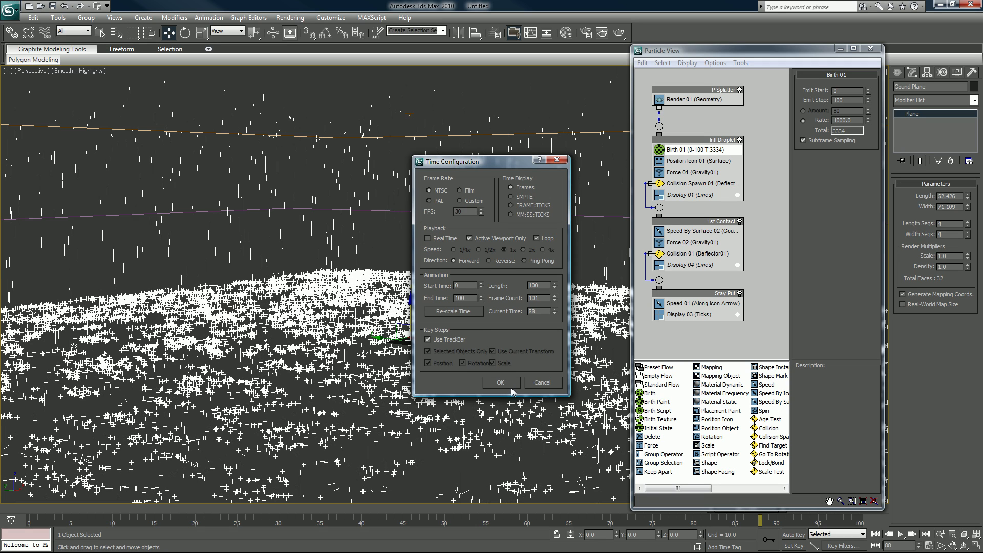
pyautogui.click(428, 238)
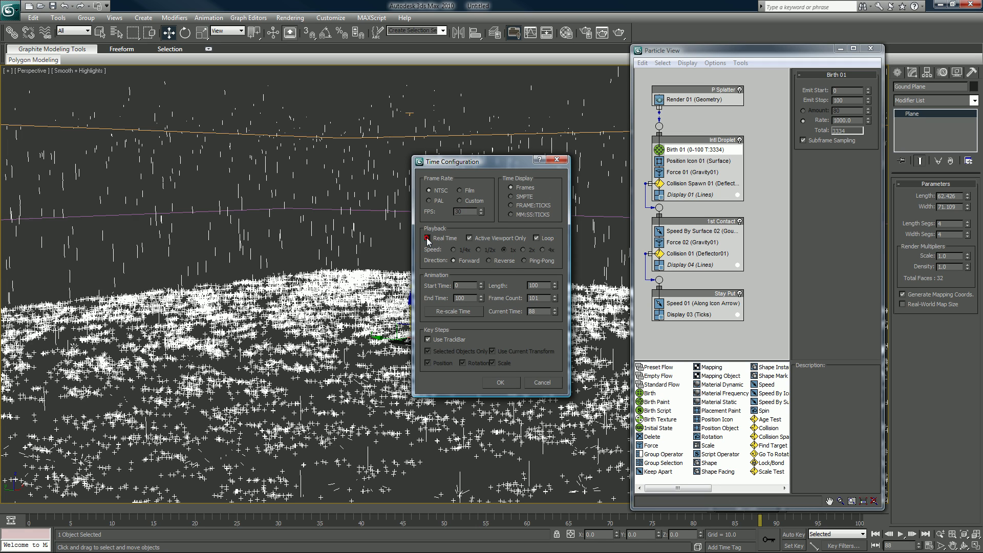
pyautogui.click(428, 237)
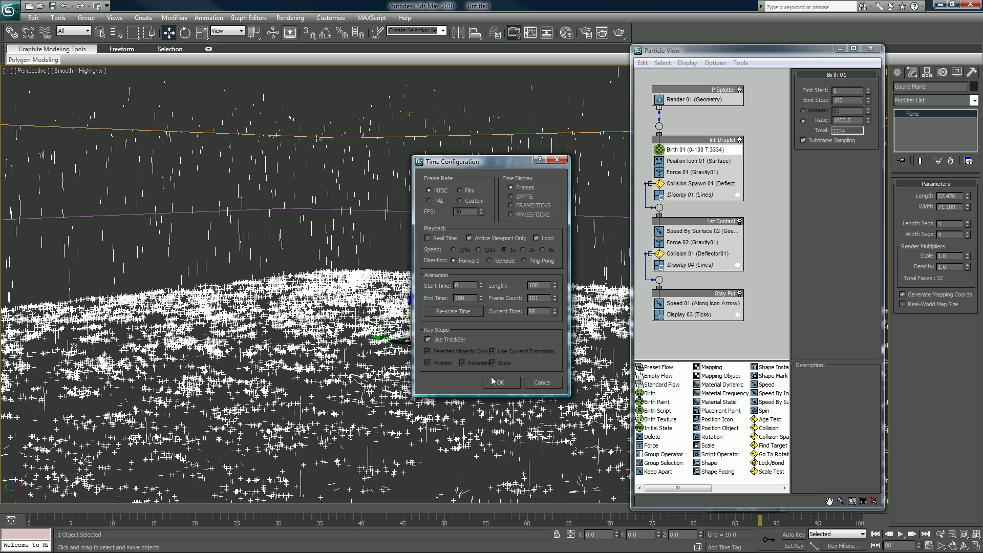
pyautogui.click(501, 382)
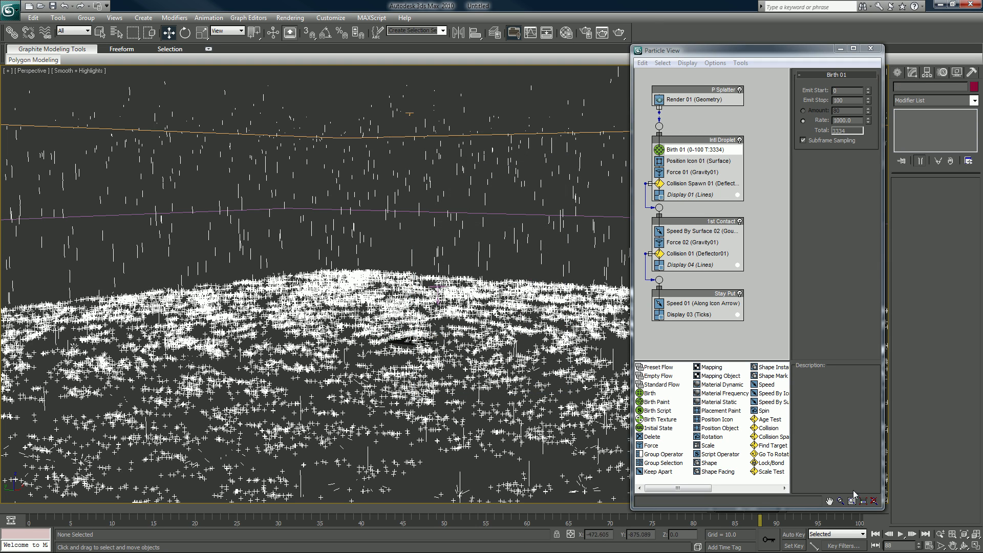
# Play the rain through, then raise Birth 01 rate to 5000 and scrub the heavier rain
pyautogui.click(874, 533)
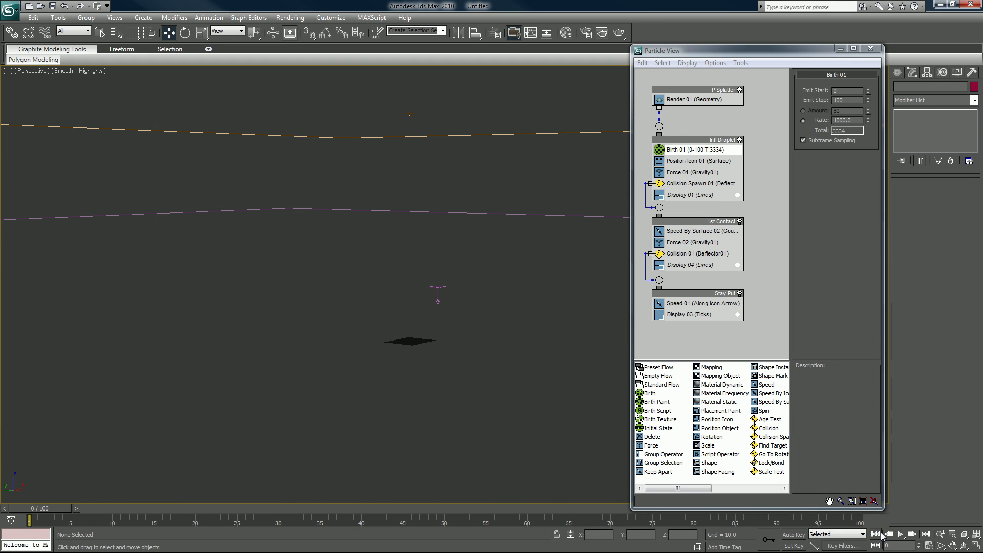
pyautogui.moveTo(898, 533)
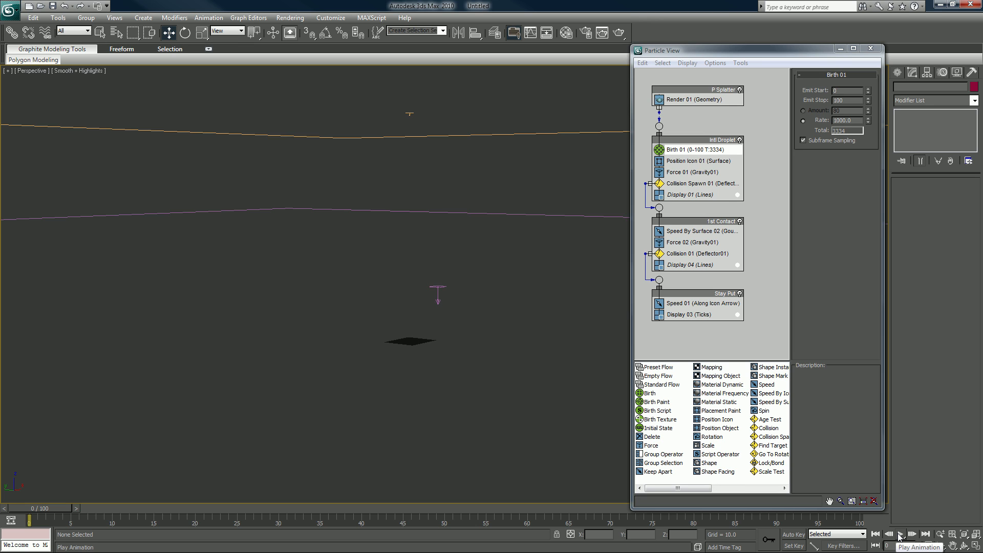
pyautogui.click(899, 534)
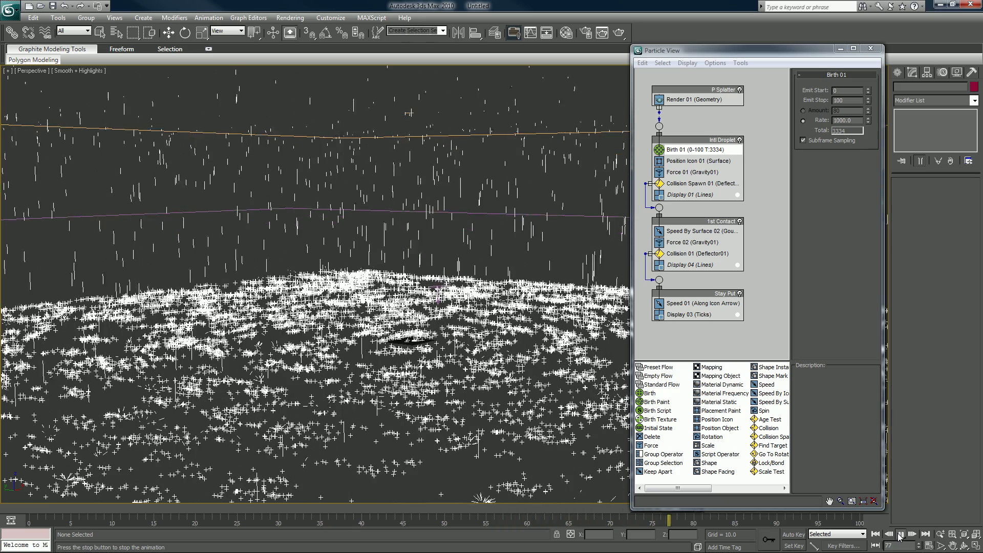
pyautogui.click(899, 534)
pyautogui.write('5000')
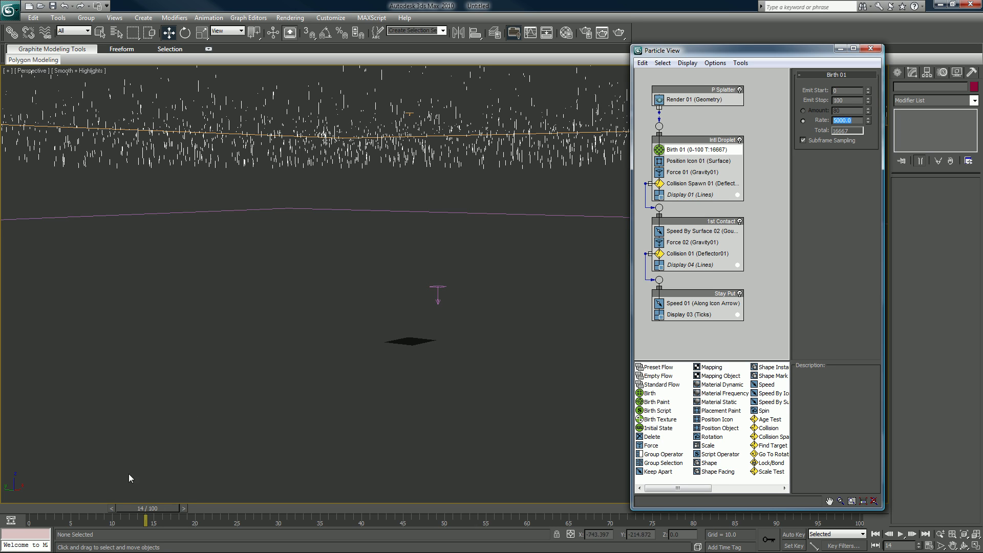
pyautogui.moveTo(145, 519); pyautogui.dragTo(286, 519)
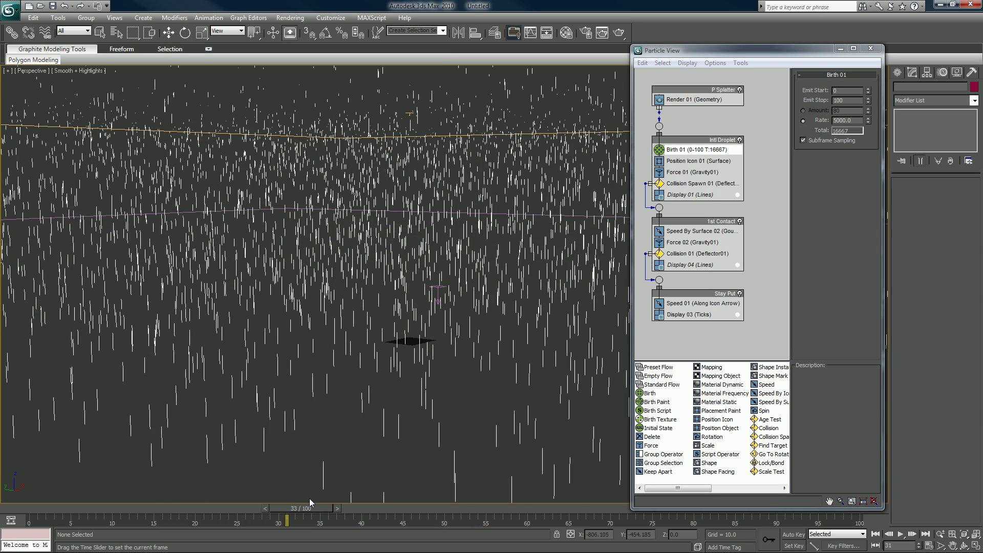
pyautogui.moveTo(287, 519); pyautogui.dragTo(360, 519)
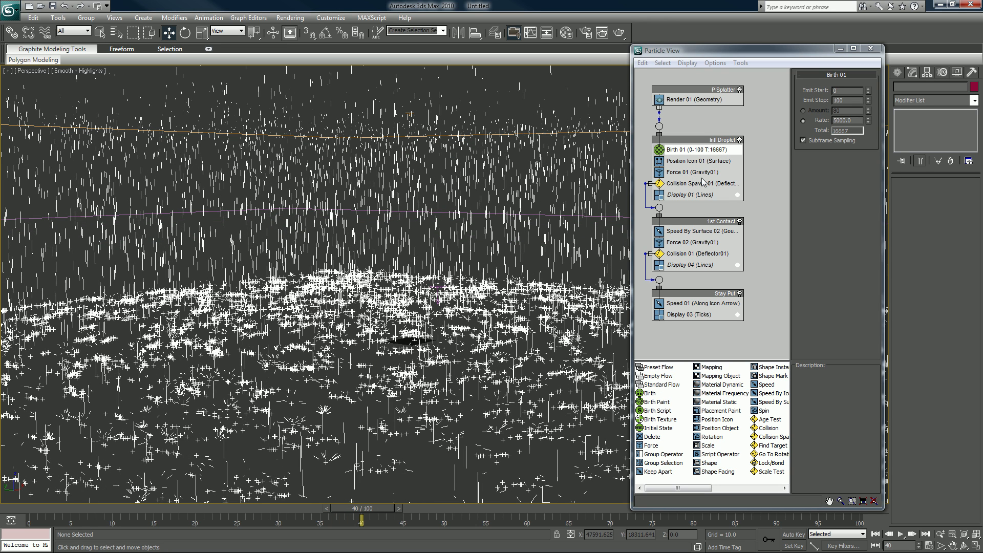
pyautogui.moveTo(691, 191)
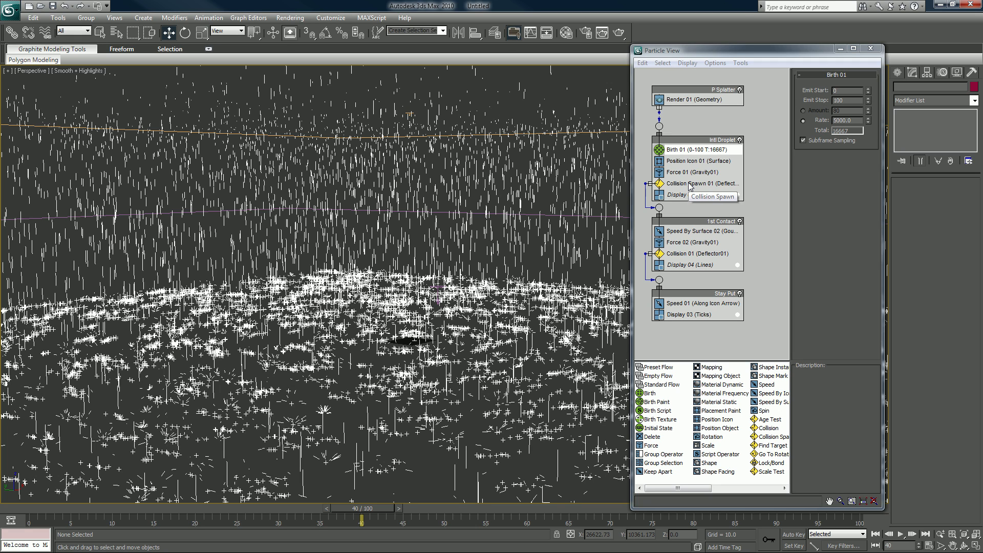
# Place a Delete operator in Stay Put, preview the removal, and reset Birth 01 rate to 1000
pyautogui.click(703, 183)
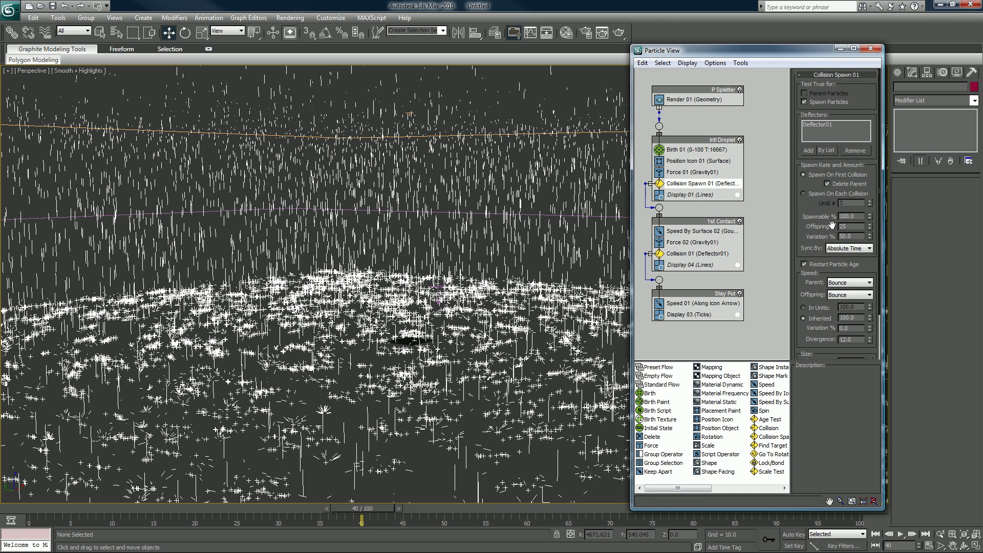
pyautogui.moveTo(830, 226)
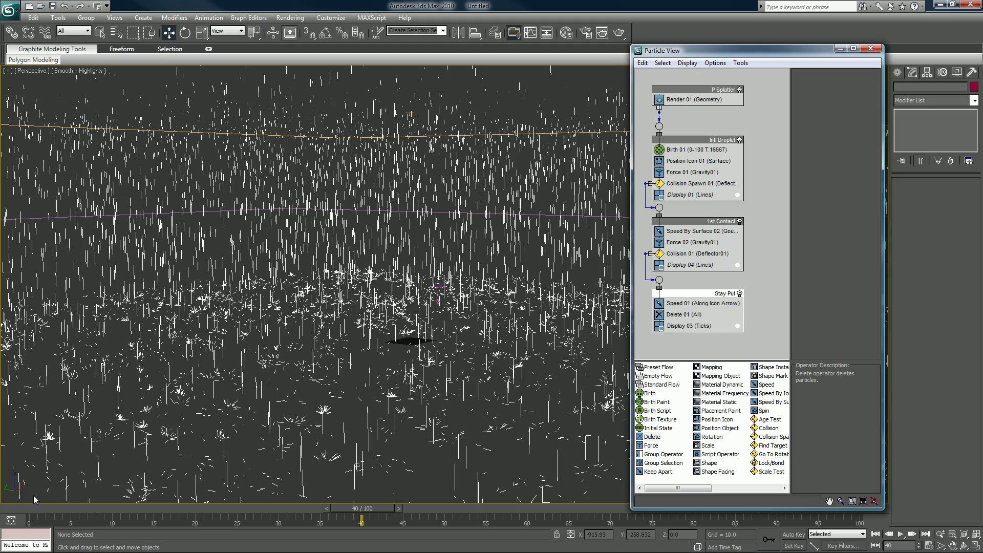
pyautogui.moveTo(361, 507); pyautogui.dragTo(286, 508)
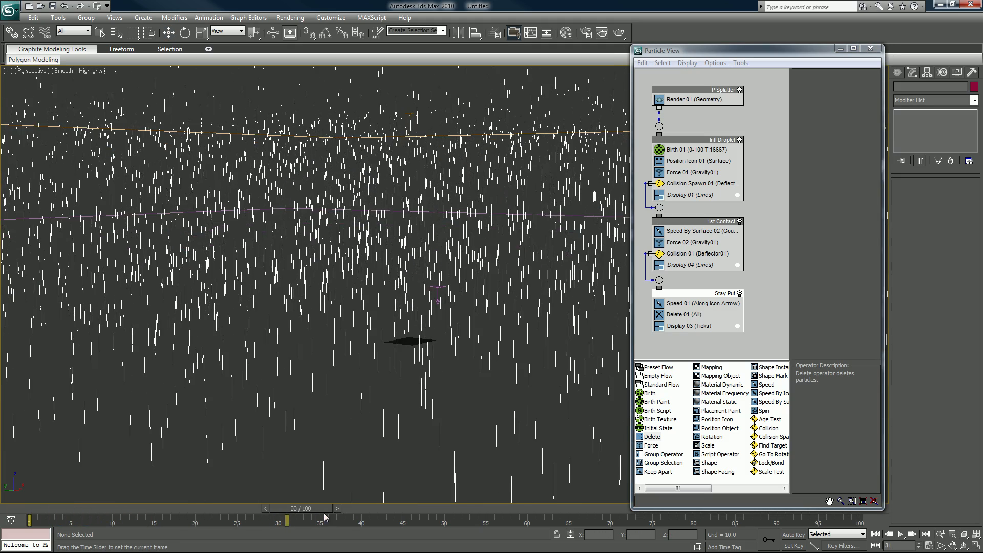
pyautogui.moveTo(286, 519); pyautogui.dragTo(396, 519)
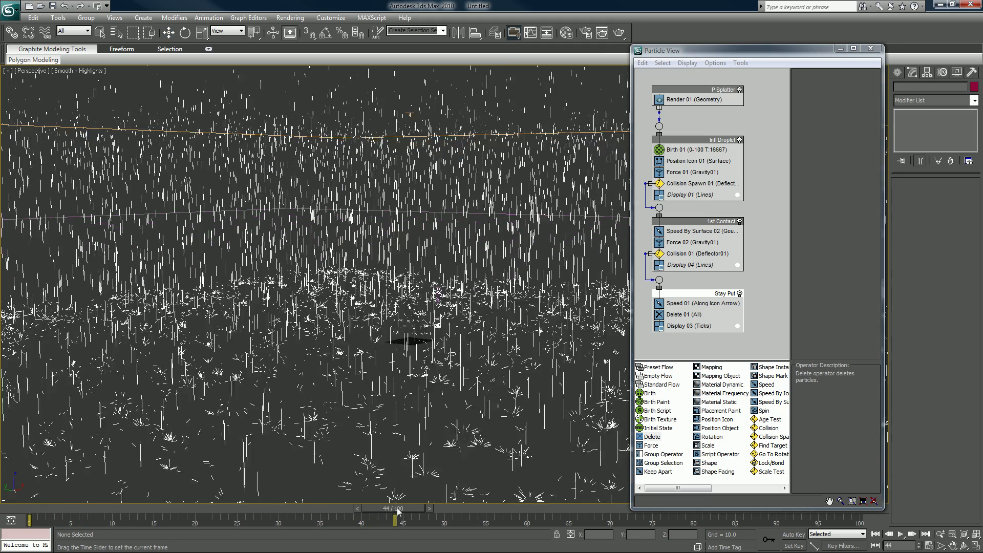
pyautogui.moveTo(396, 507); pyautogui.dragTo(435, 508)
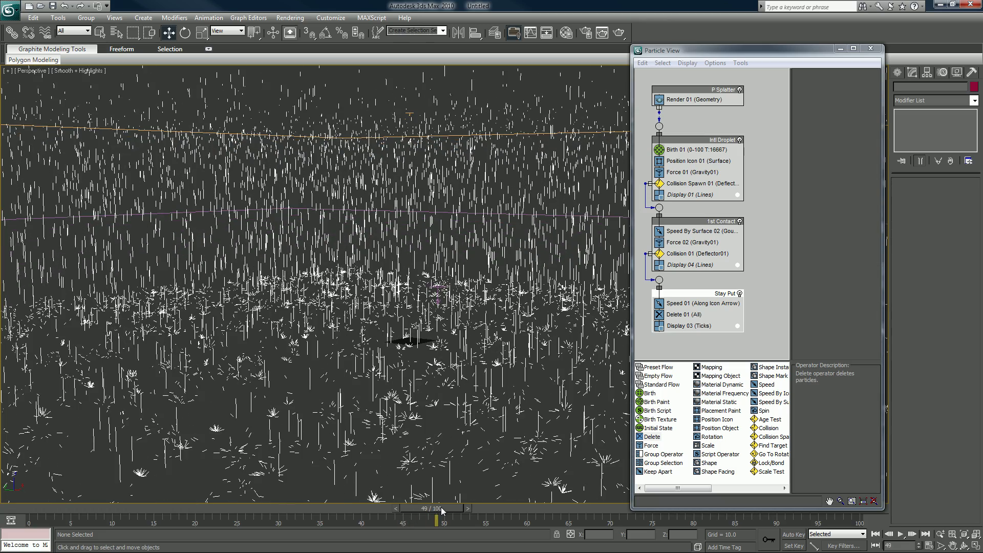
pyautogui.click(898, 534)
pyautogui.write('1000')
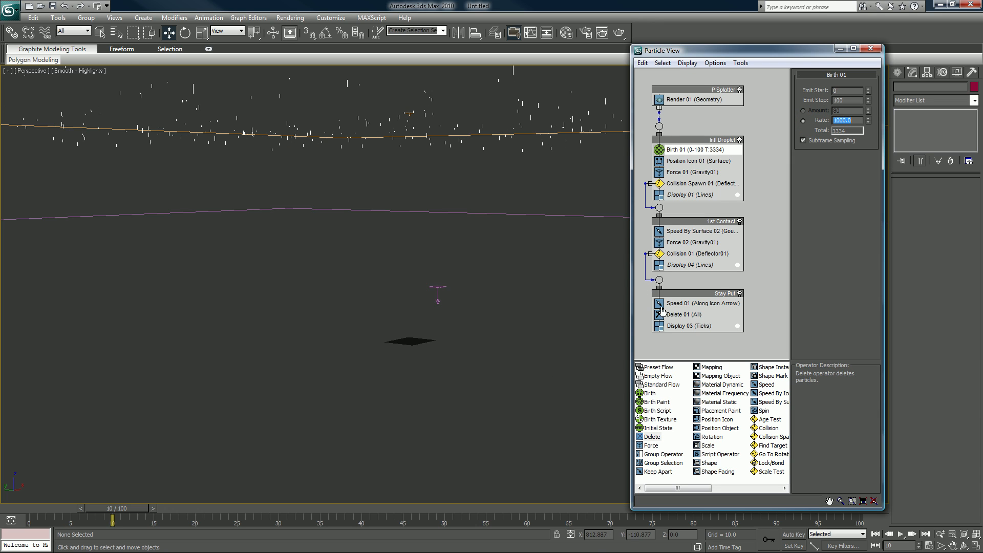
# Set Delete 01 to remove particles by age (life span 25, variation 10), reseed, and play to test
pyautogui.click(683, 314)
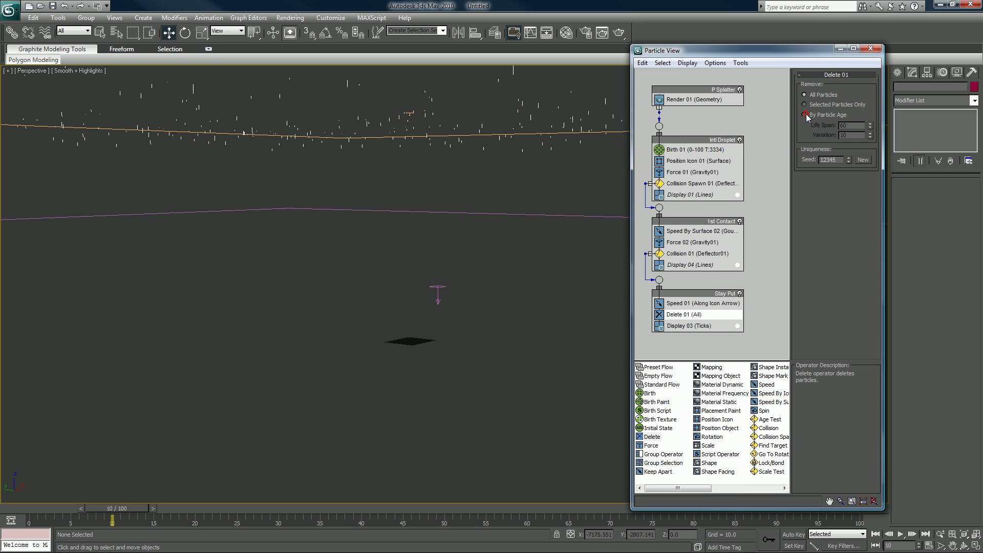
pyautogui.click(805, 115)
pyautogui.write('25')
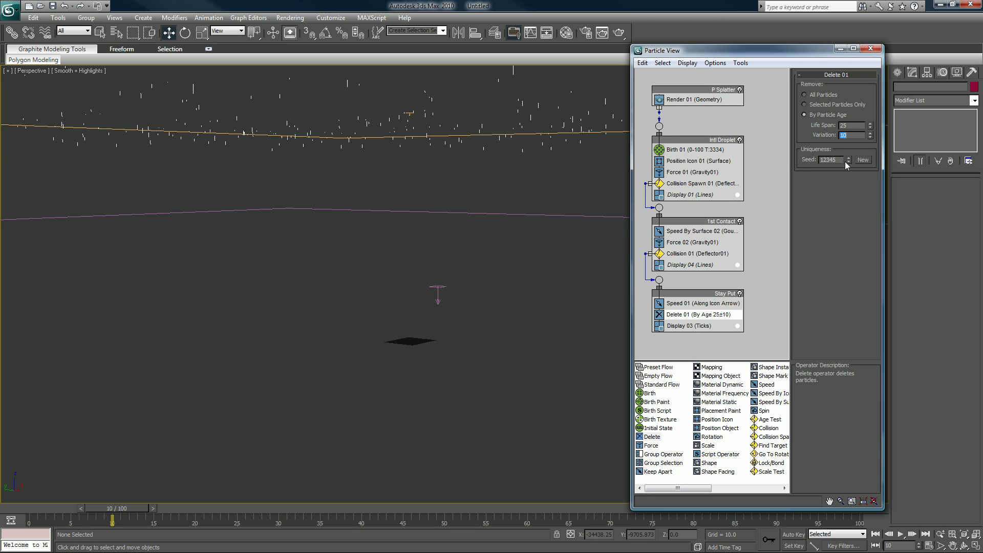
pyautogui.click(870, 158)
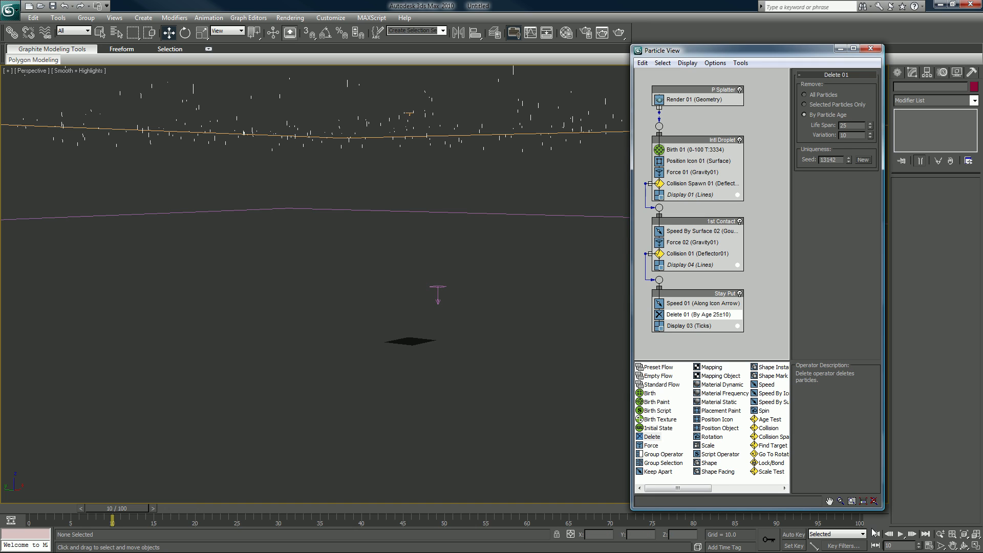
pyautogui.click(899, 534)
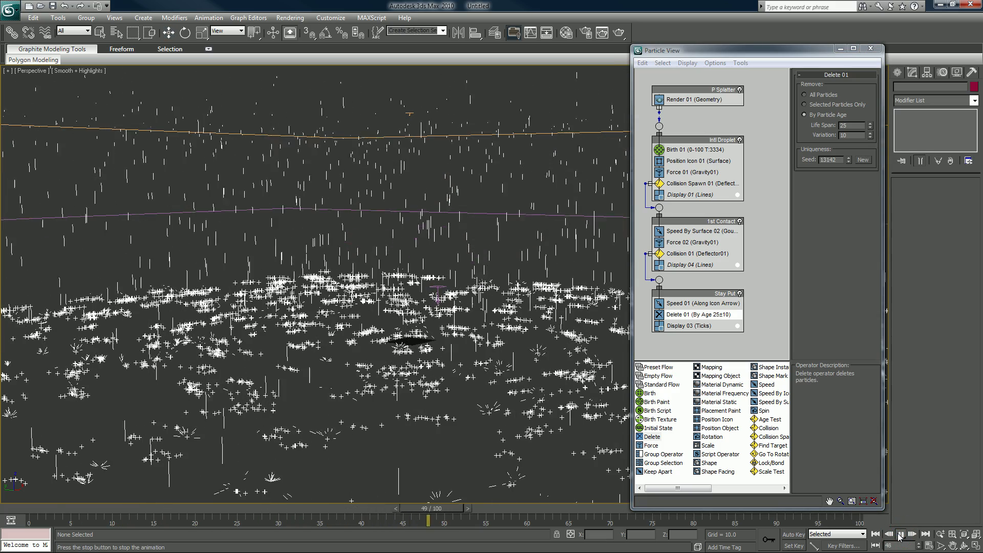
pyautogui.click(899, 534)
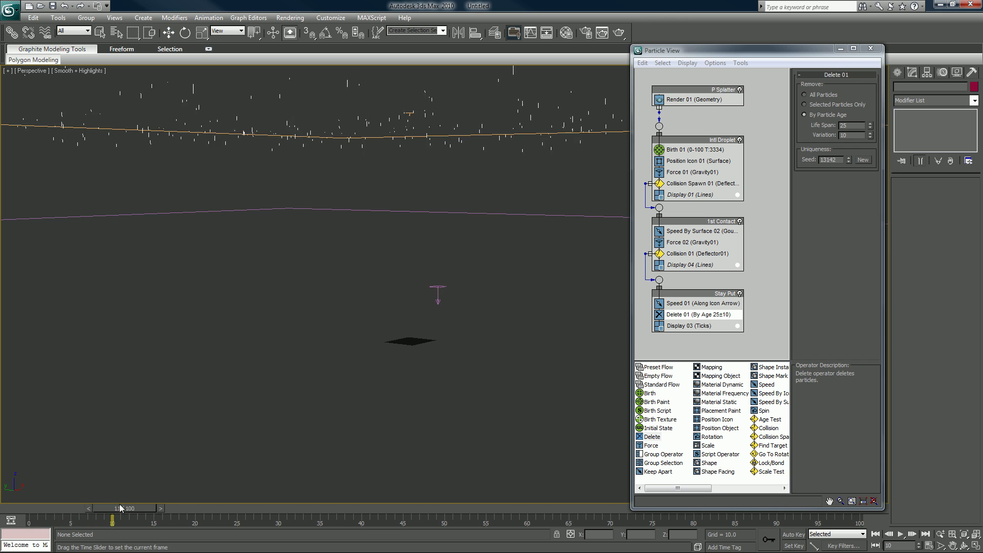
pyautogui.moveTo(119, 508); pyautogui.dragTo(343, 508)
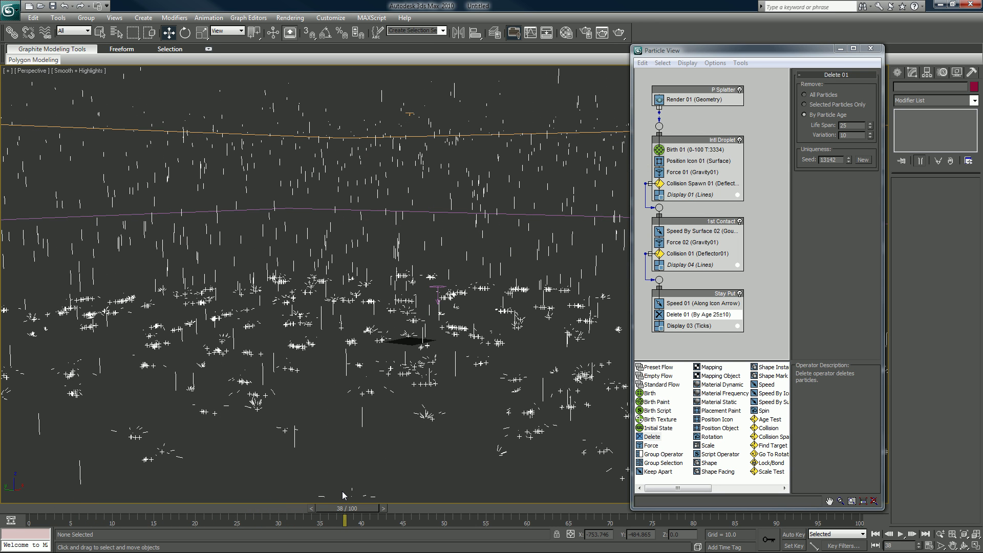
pyautogui.moveTo(394, 463)
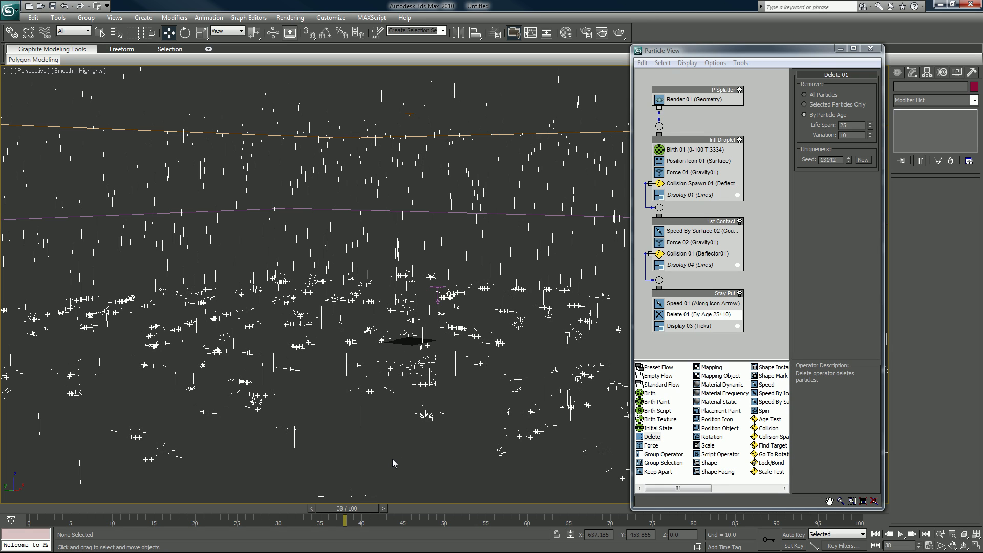
pyautogui.moveTo(554, 463)
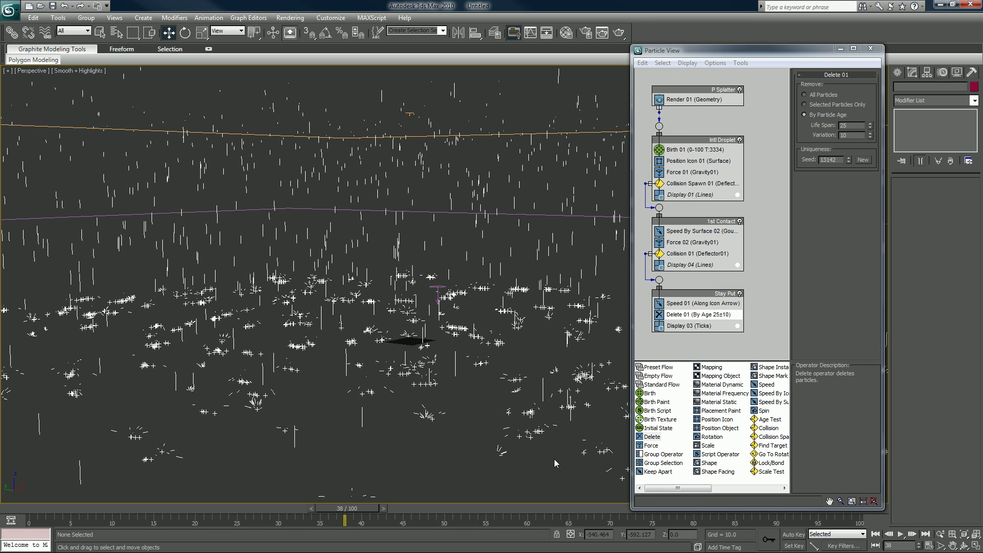